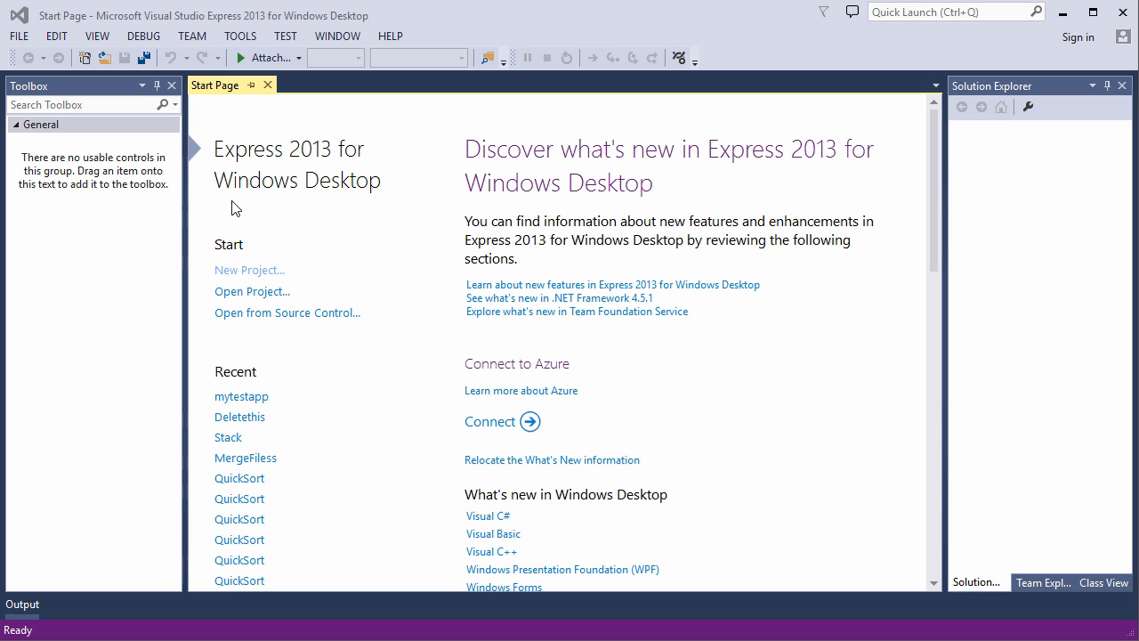
mouse_move(263, 277)
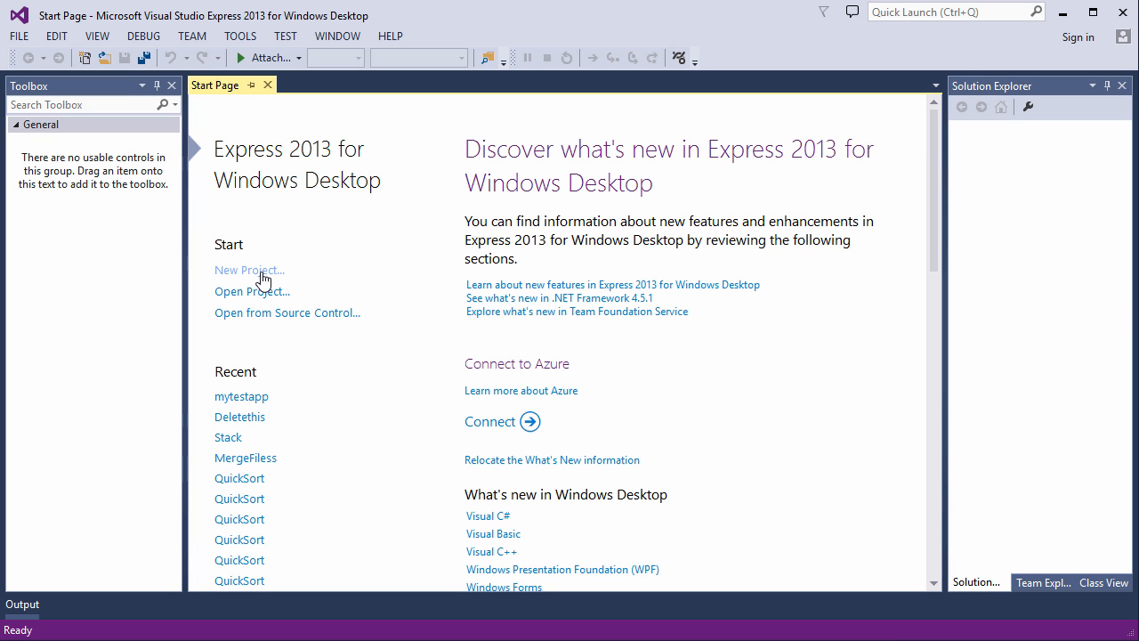
Start a new project and choose the Visual Basic Class Library template
click(250, 270)
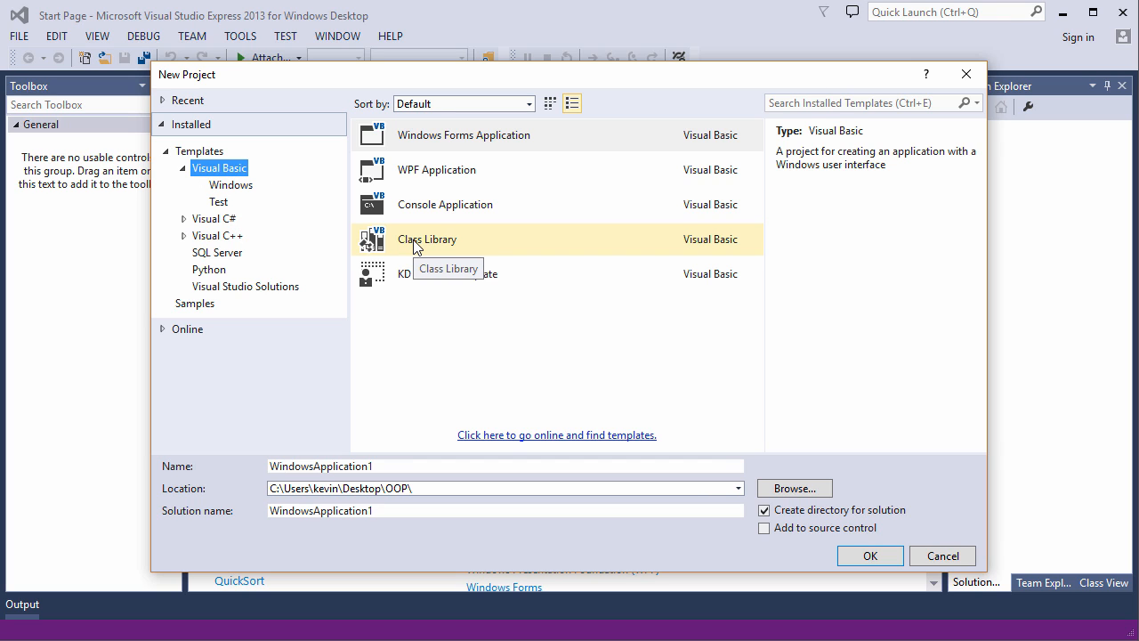
click(428, 239)
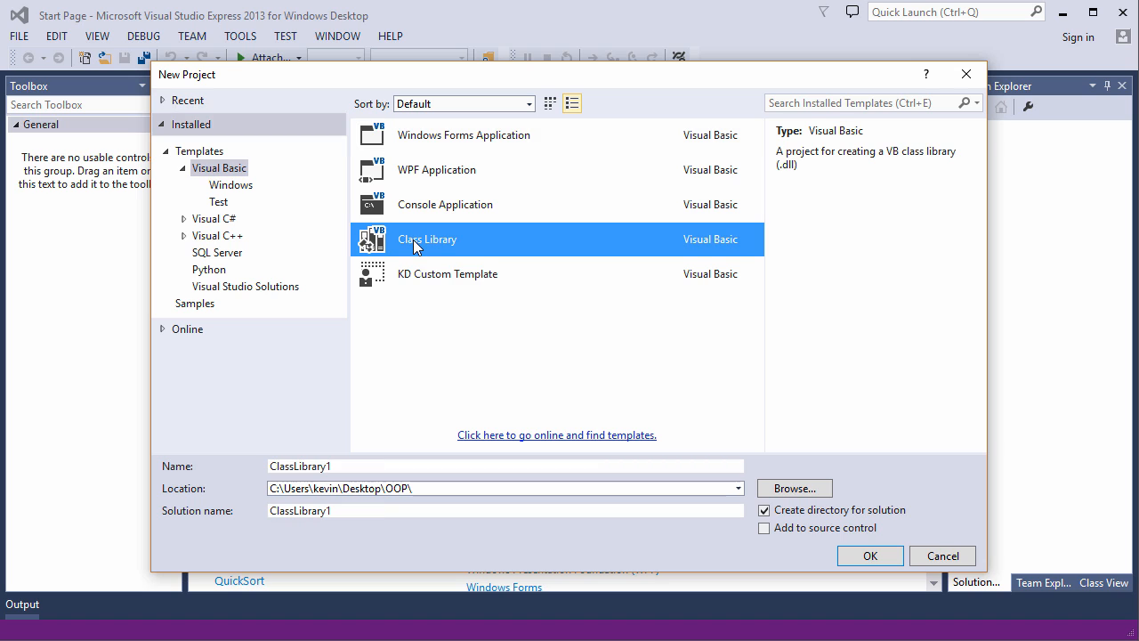
mouse_move(491, 248)
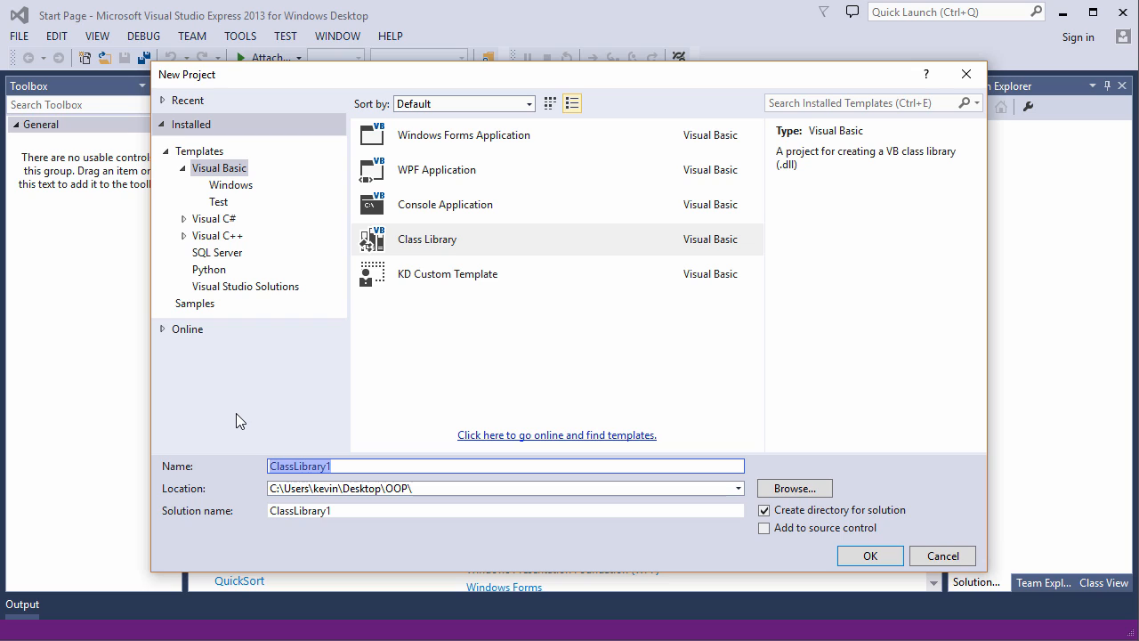
Name the class library project Cattery and confirm its Desktop OOP save location
text(Cattery)
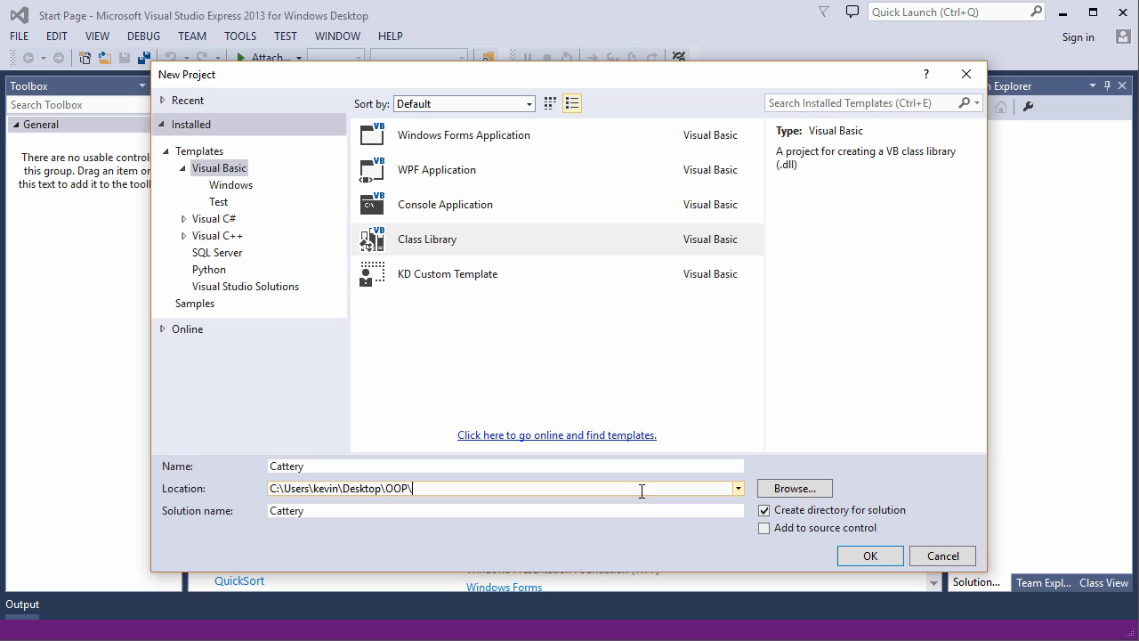
click(869, 555)
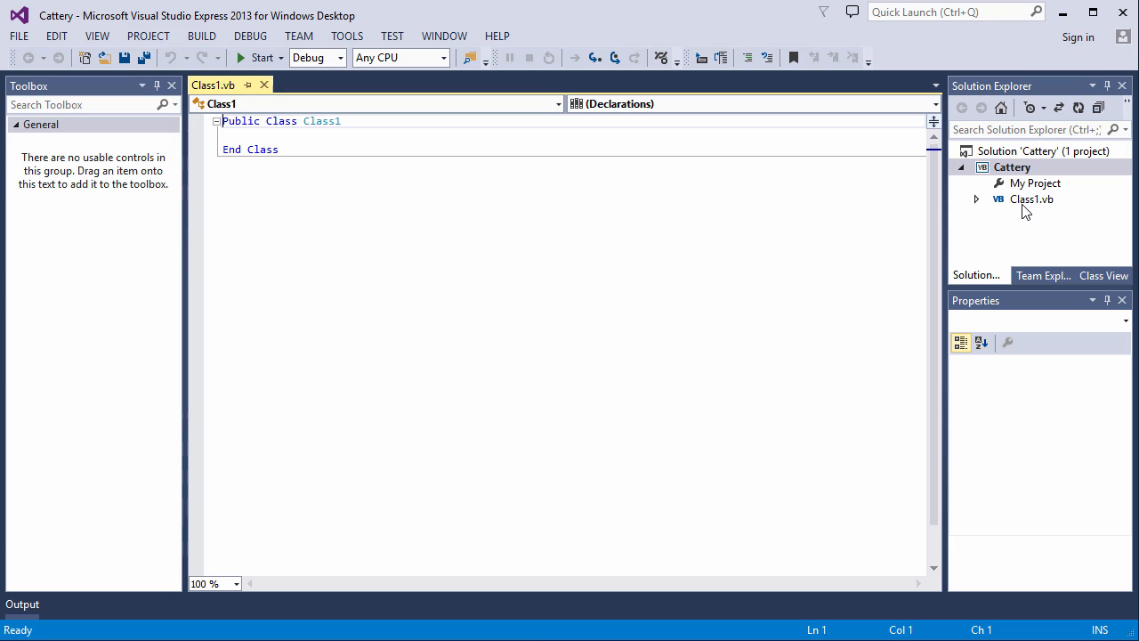
mouse_move(1018, 212)
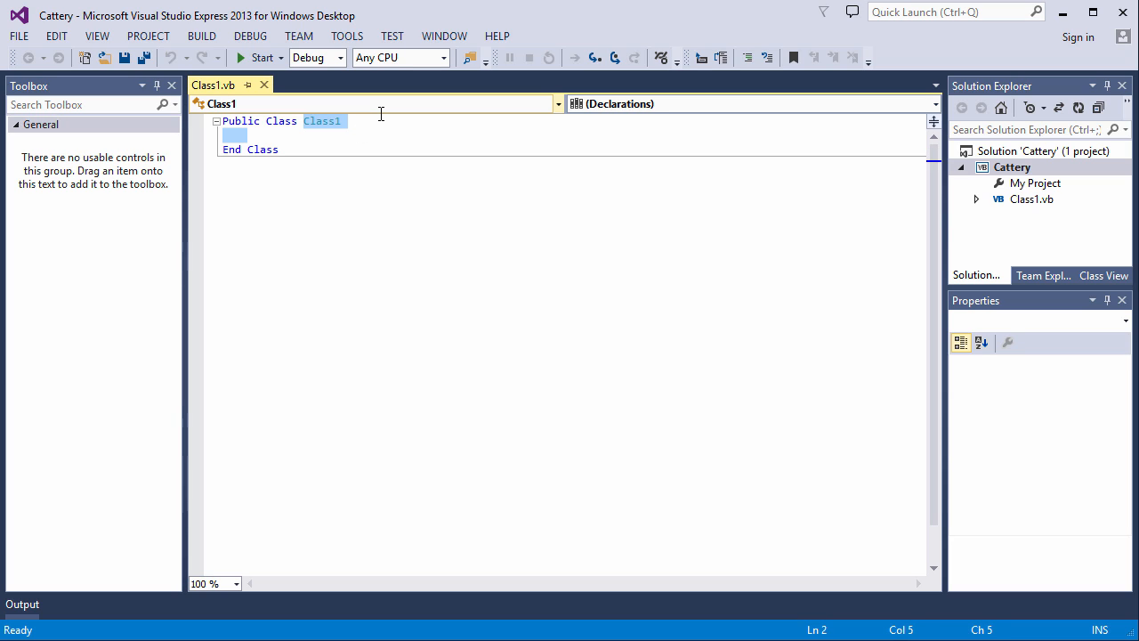
Rename the class to Cat and declare public Name, Breed, Diet As String and CurrentVacinations As Boolean fields
text(Cat)
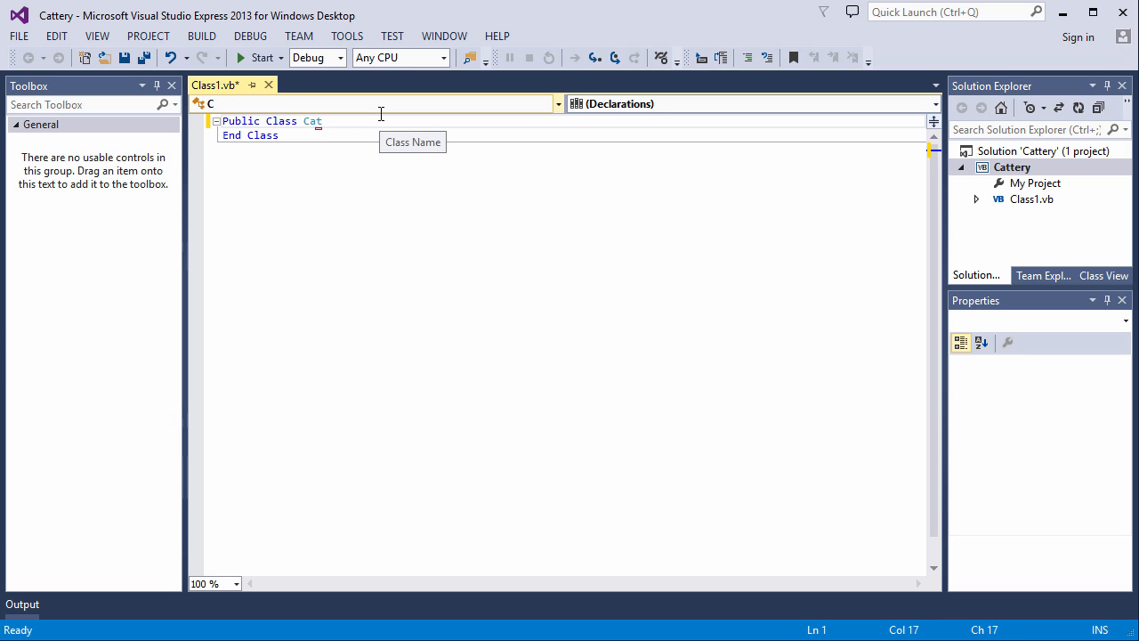
key(enter)
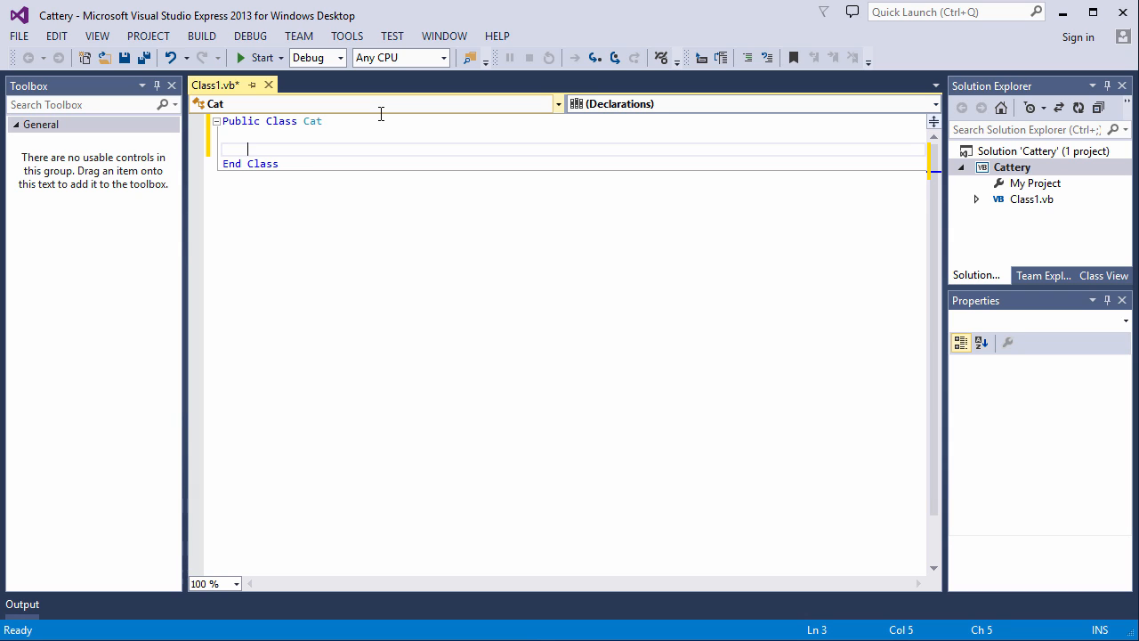
text(Public Name As String)
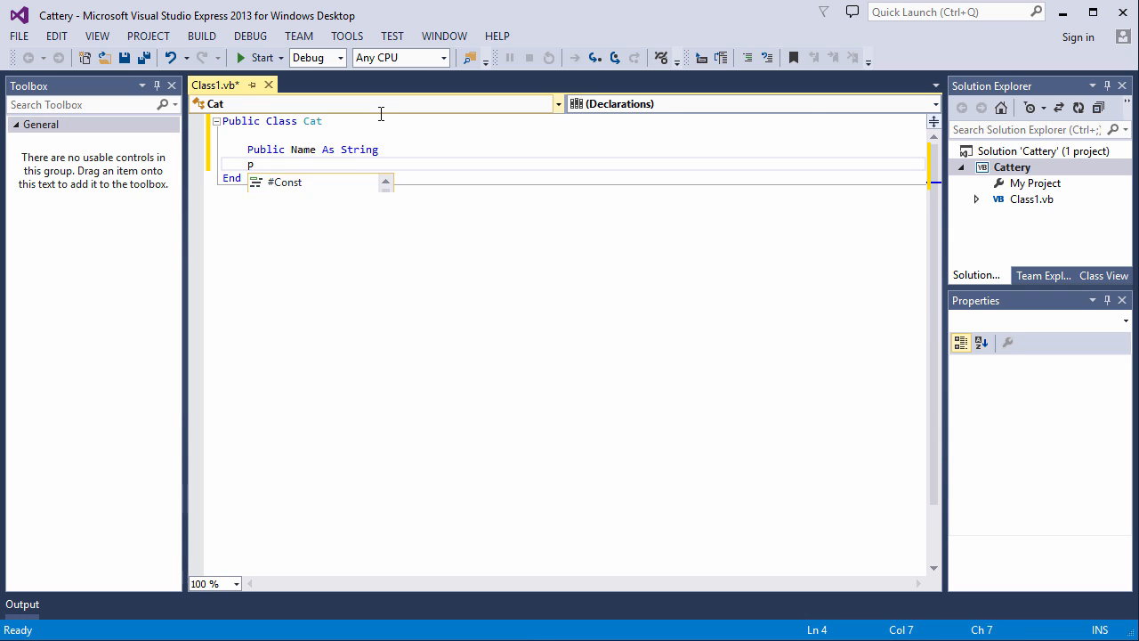
text(ublic Breed As String)
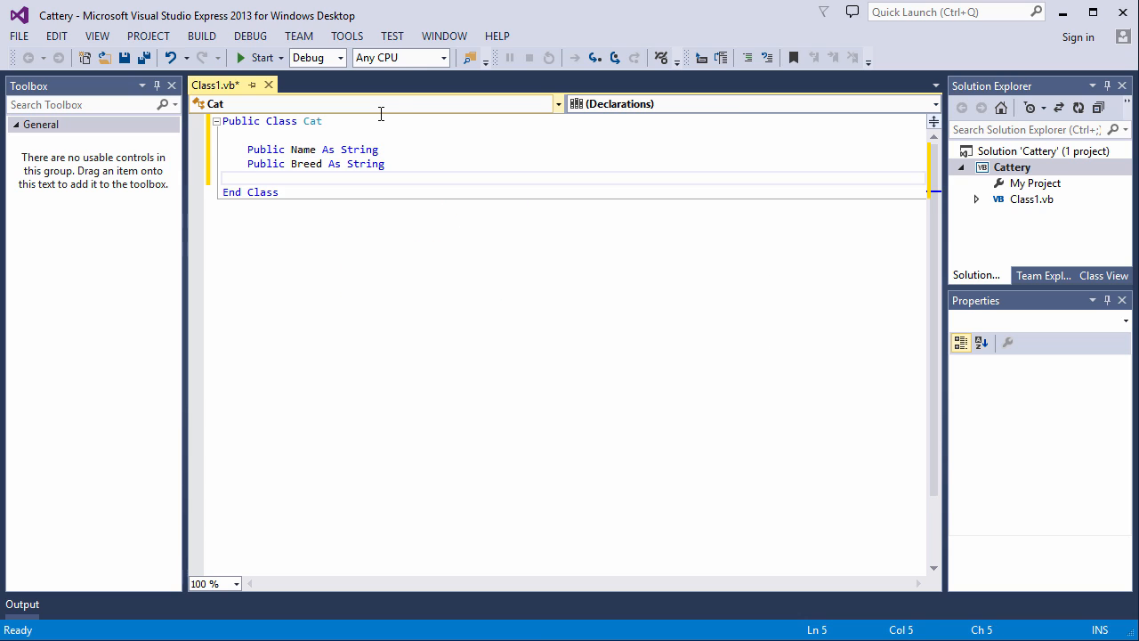
text(publ)
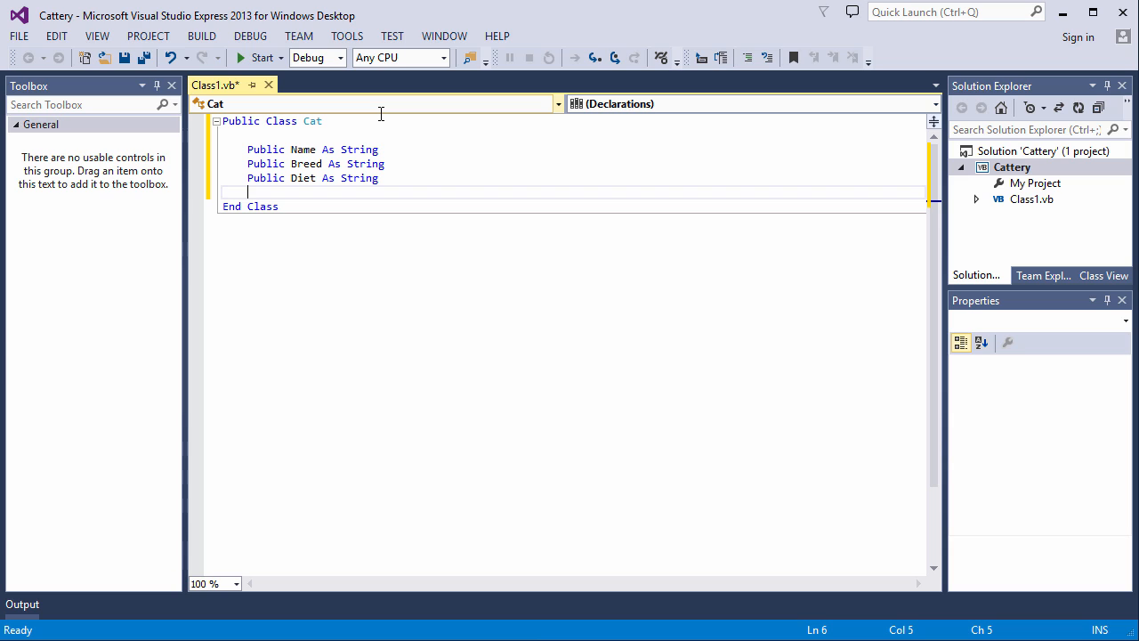
text(Public CurrentVacinations)
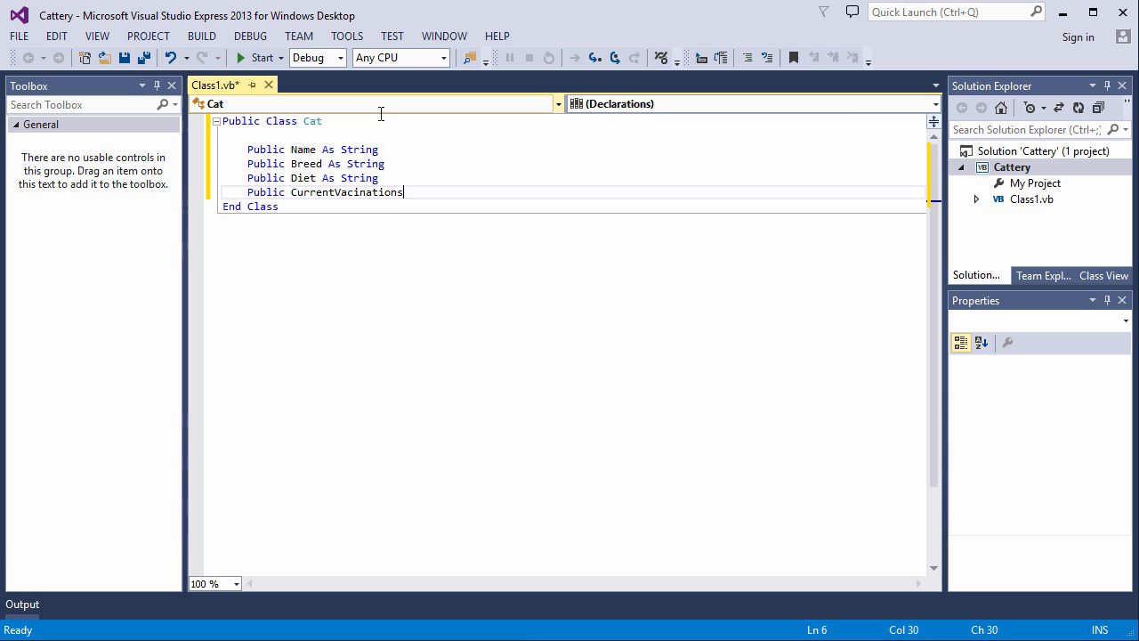
text(As Boolean)
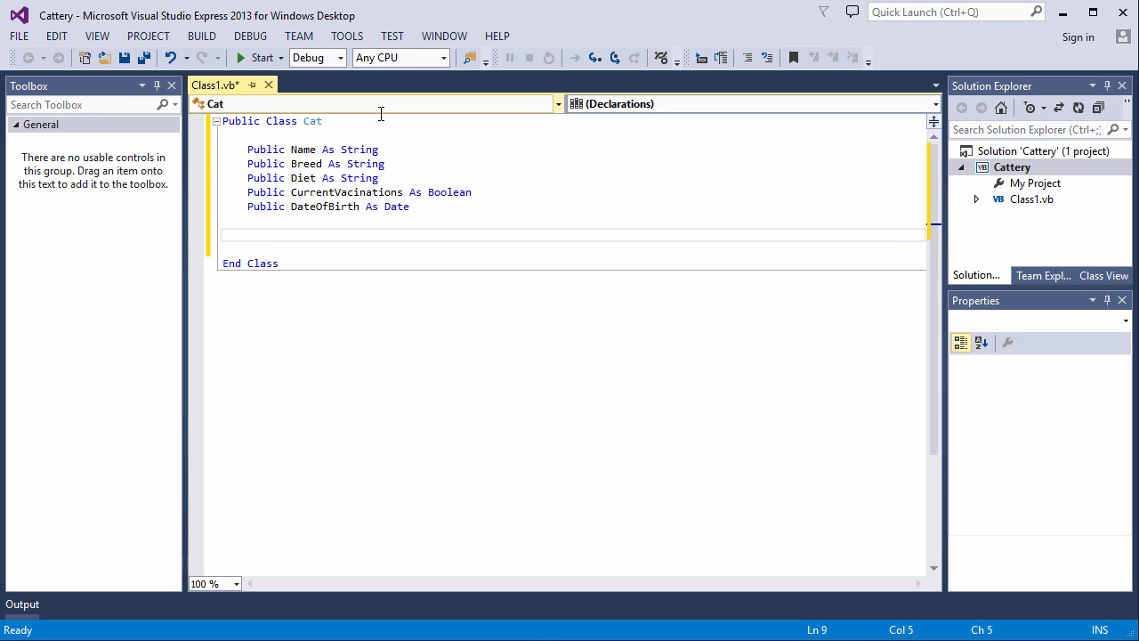
Add a public sayHello sub to Cat that shows MsgBox("Meow")
text(Public)
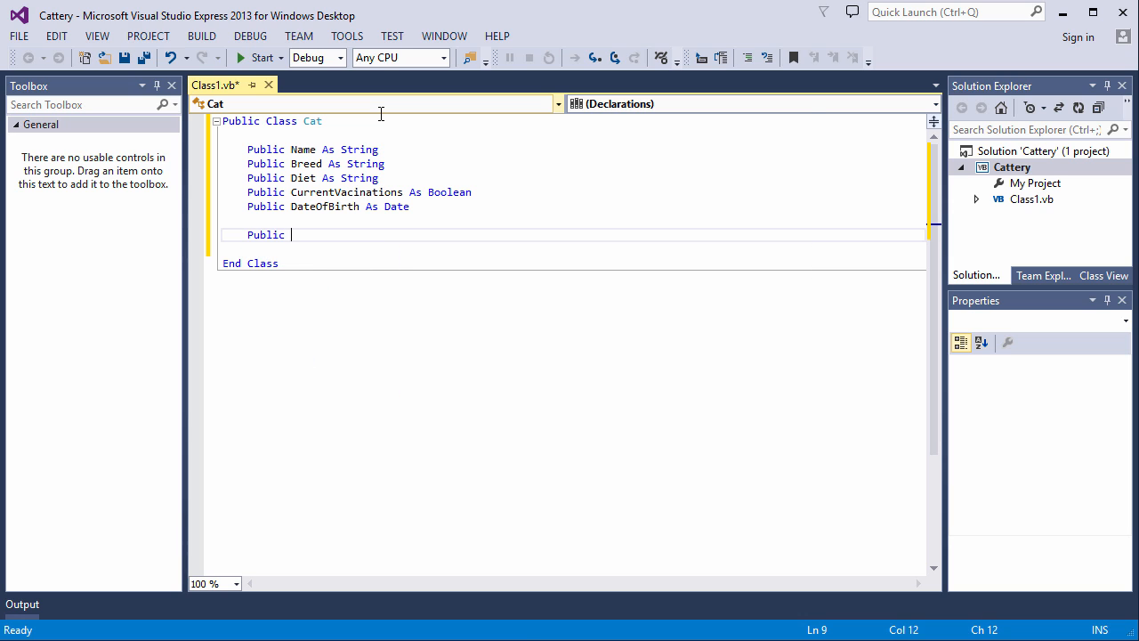
text(msgbo)
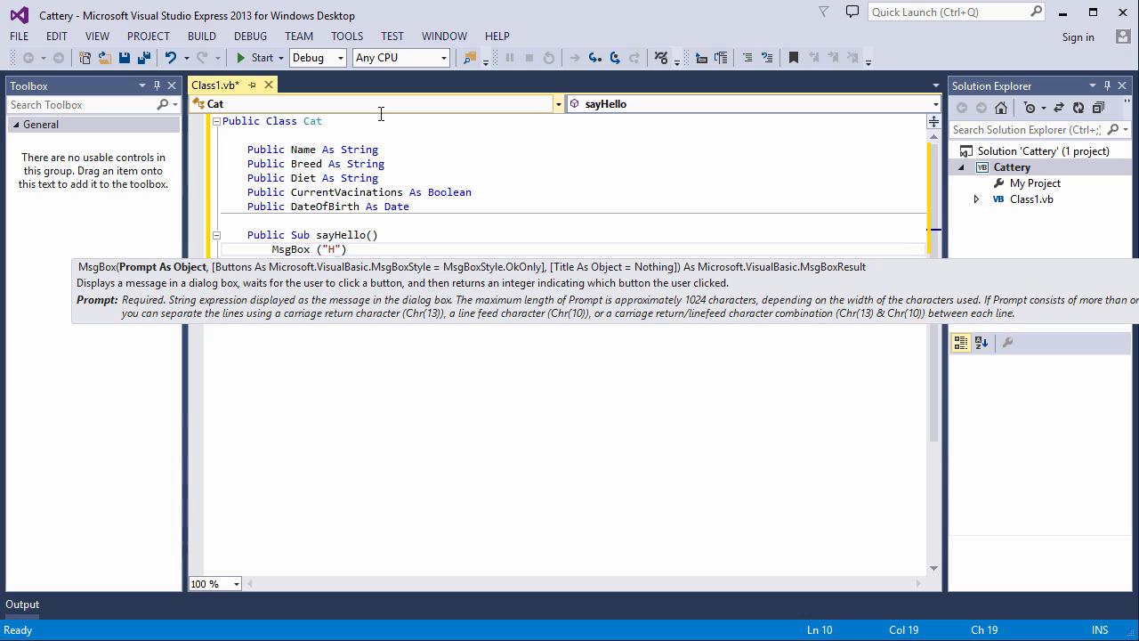
text(Meow)
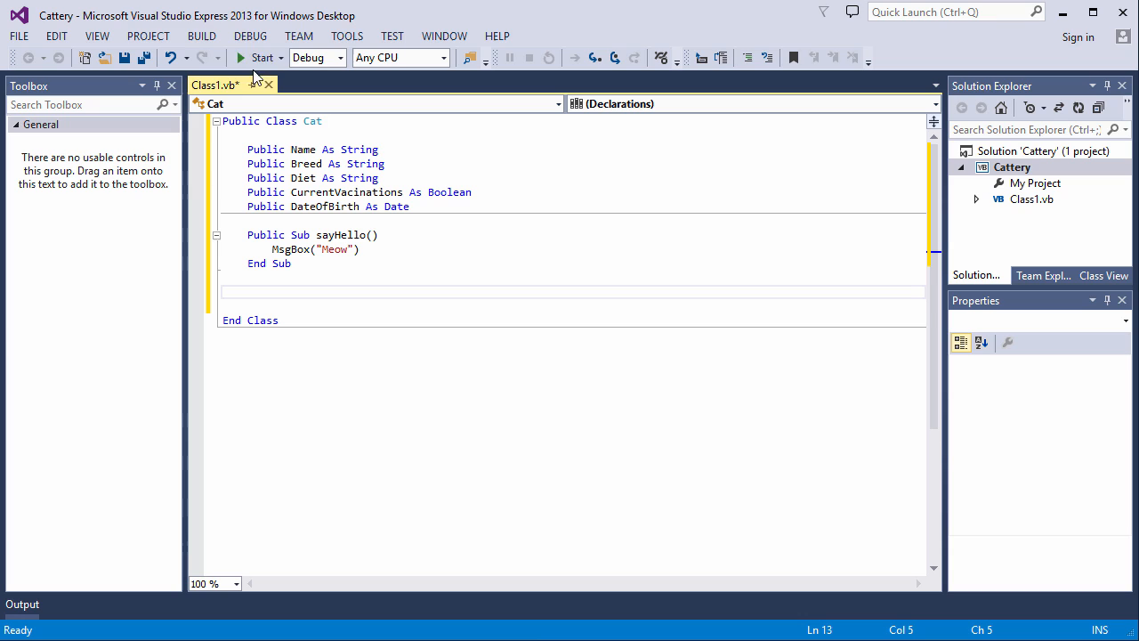
Build the solution so Cattery.dll compiles with 1 succeeded, 0 failed
click(201, 35)
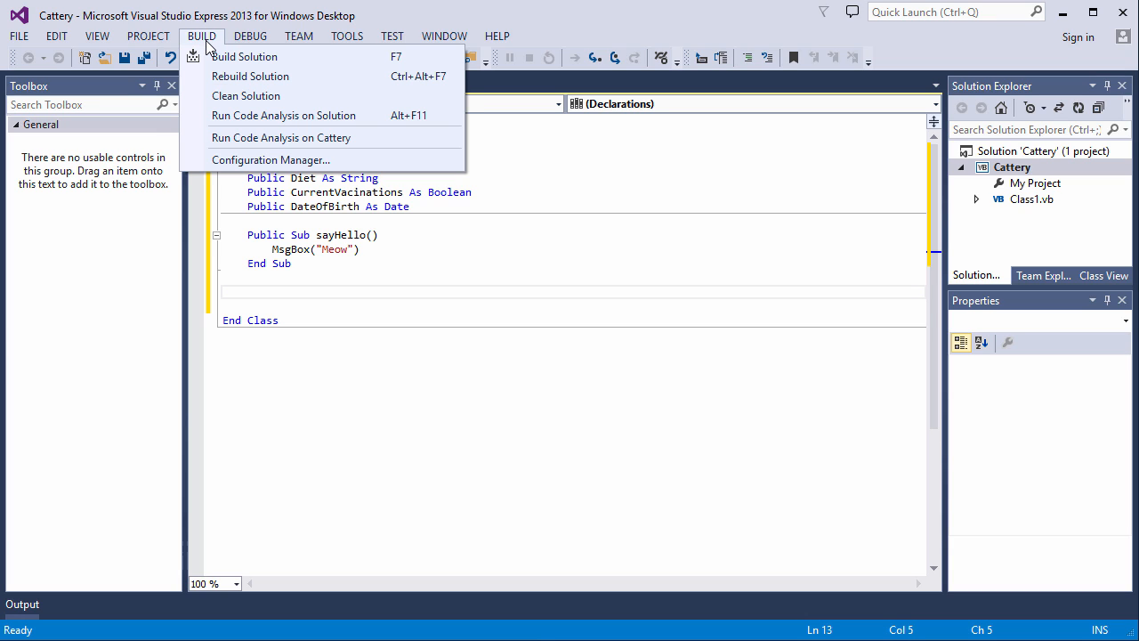
mouse_move(245, 55)
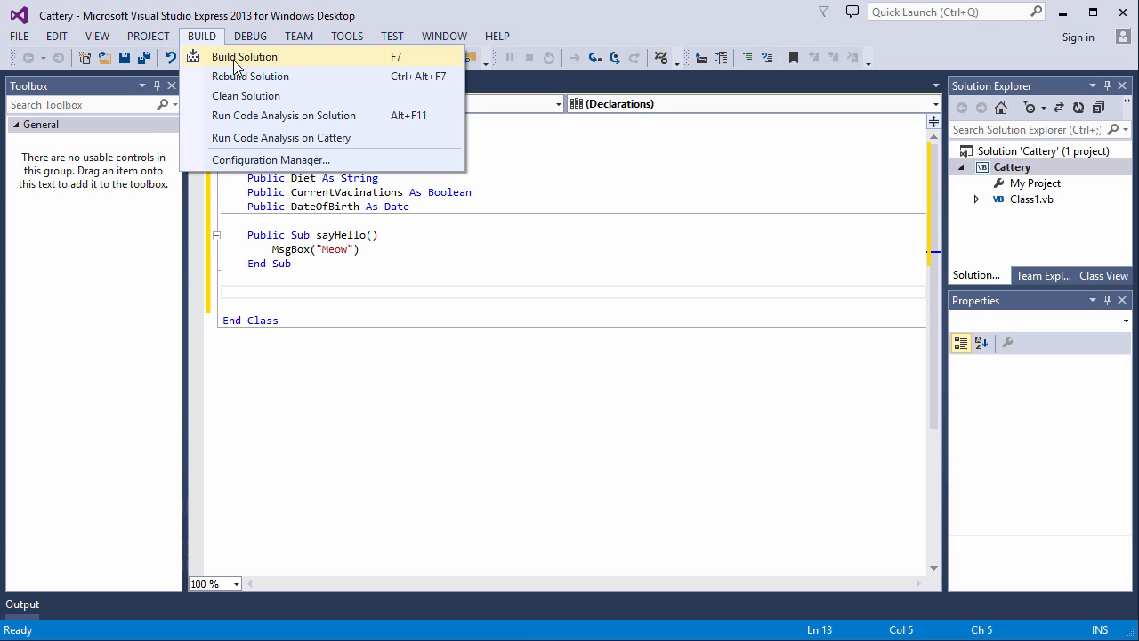
click(245, 55)
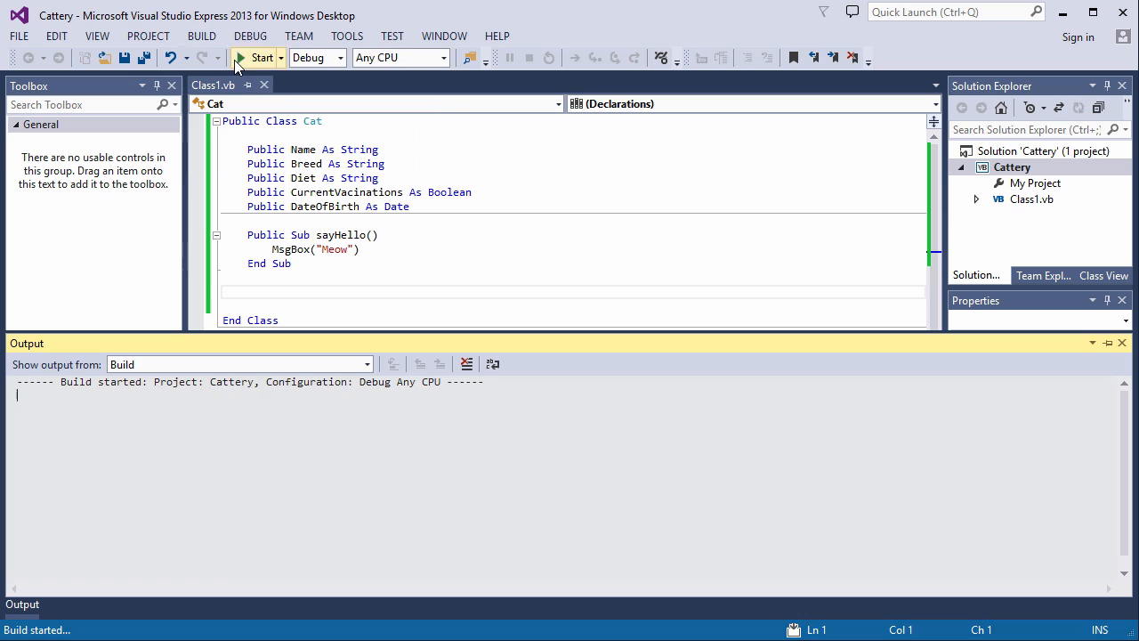
click(262, 57)
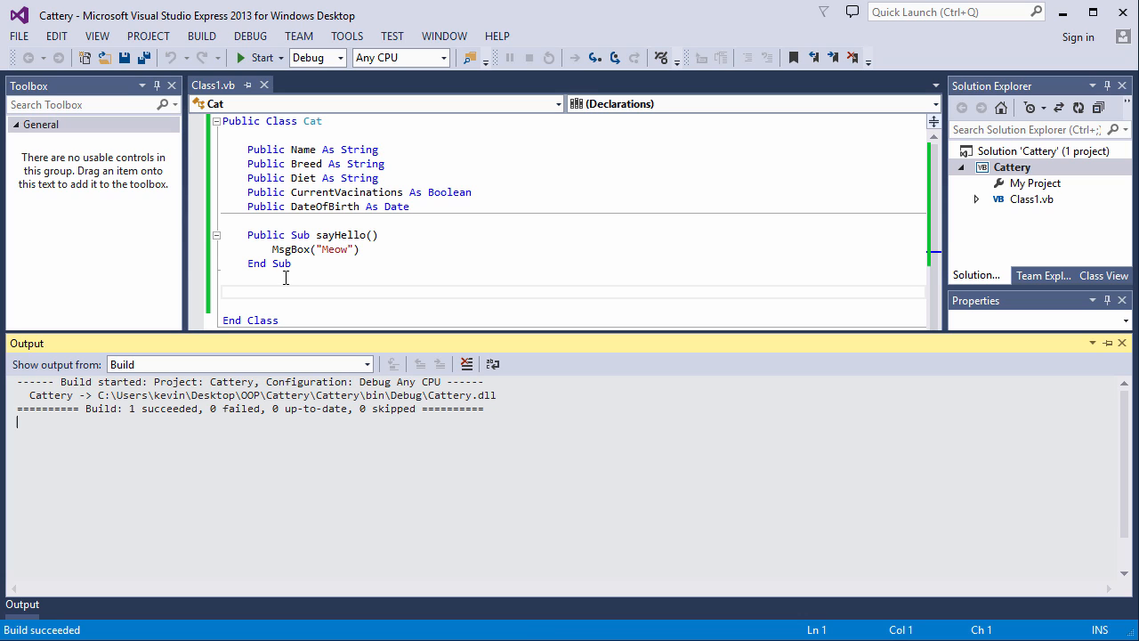
mouse_move(297, 278)
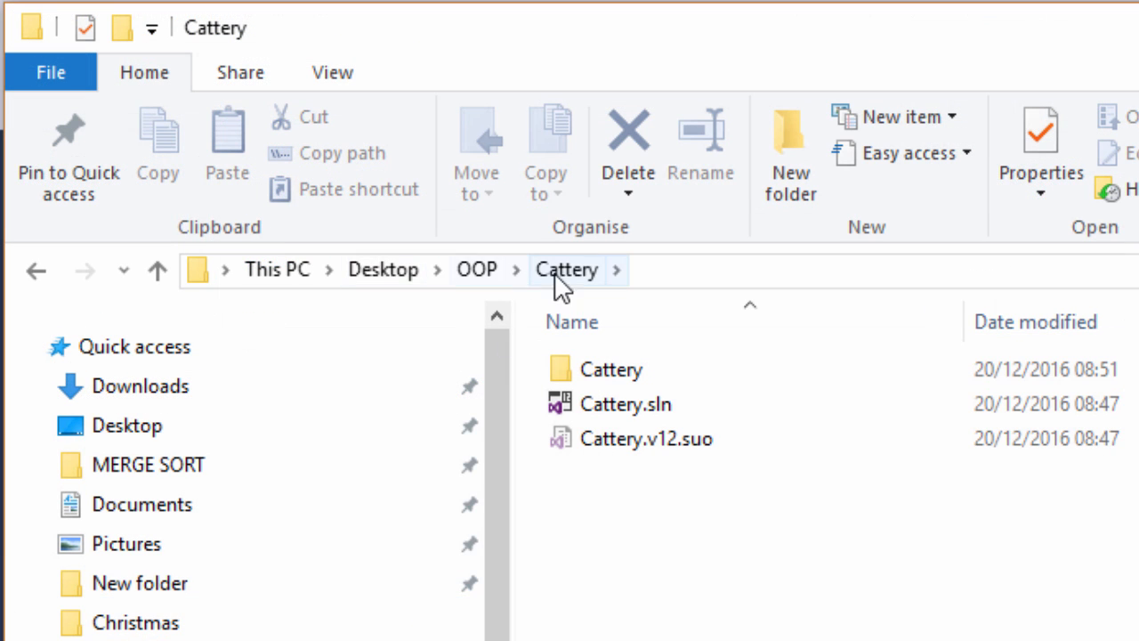
Browse into Cattery\bin\Debug in File Explorer to reveal the built Cattery.dll
click(611, 369)
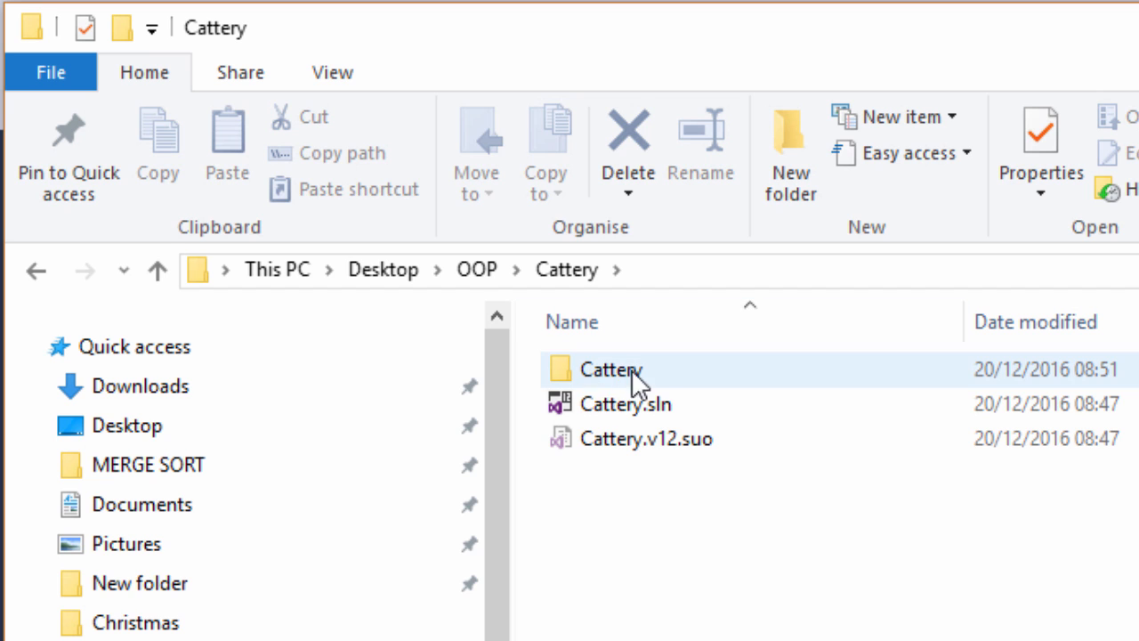
click(627, 405)
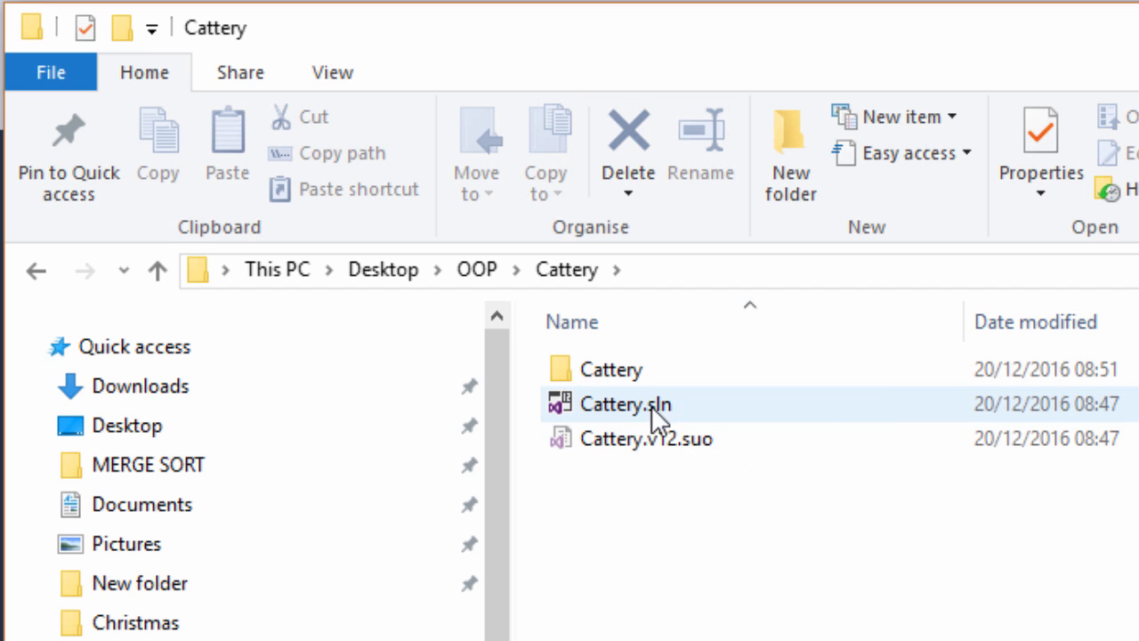
click(610, 369)
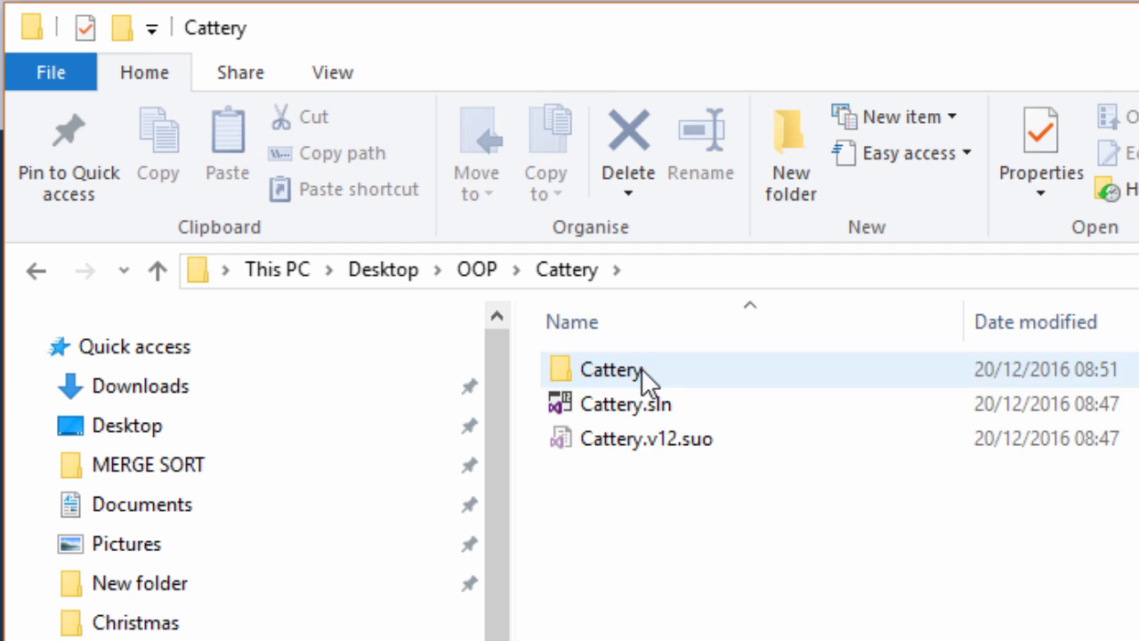
double_click(610, 368)
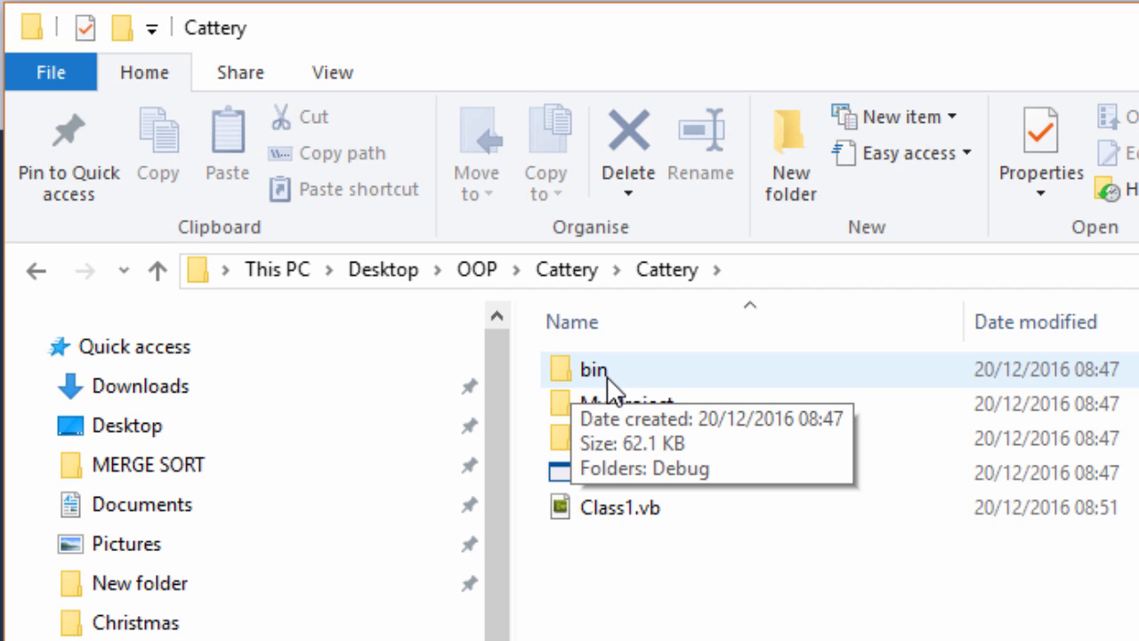
double_click(593, 369)
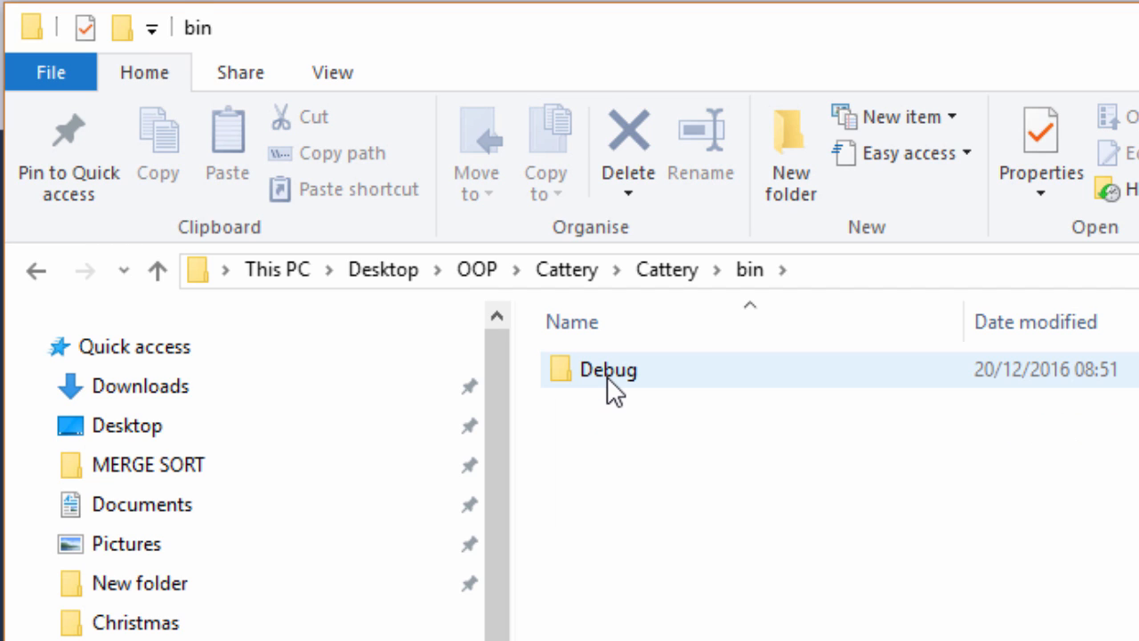
double_click(609, 368)
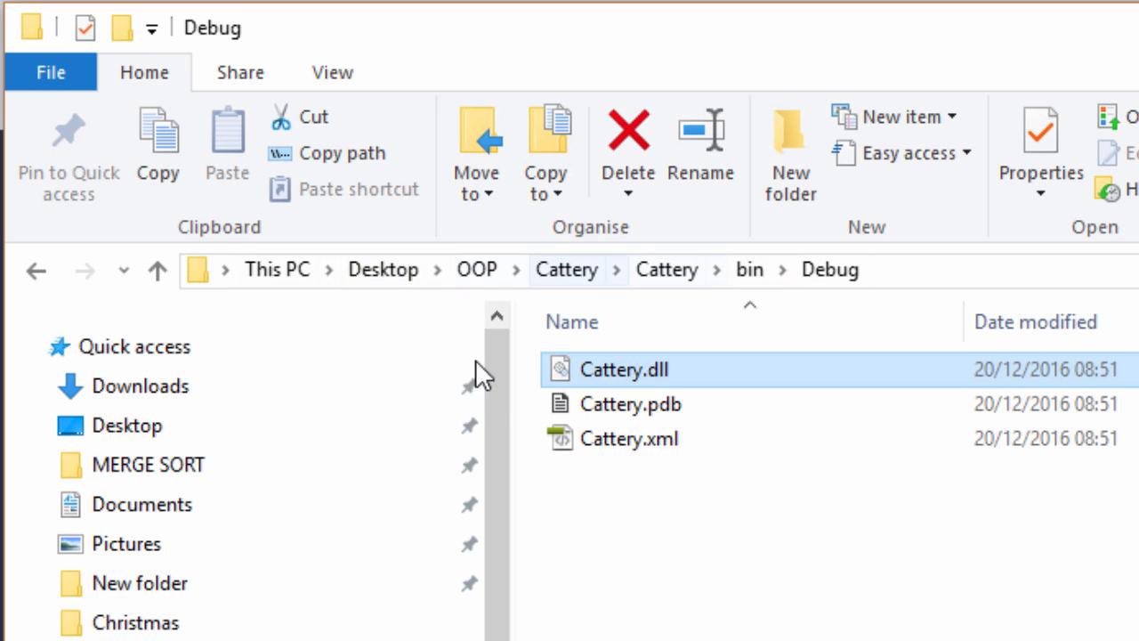
mouse_move(634, 395)
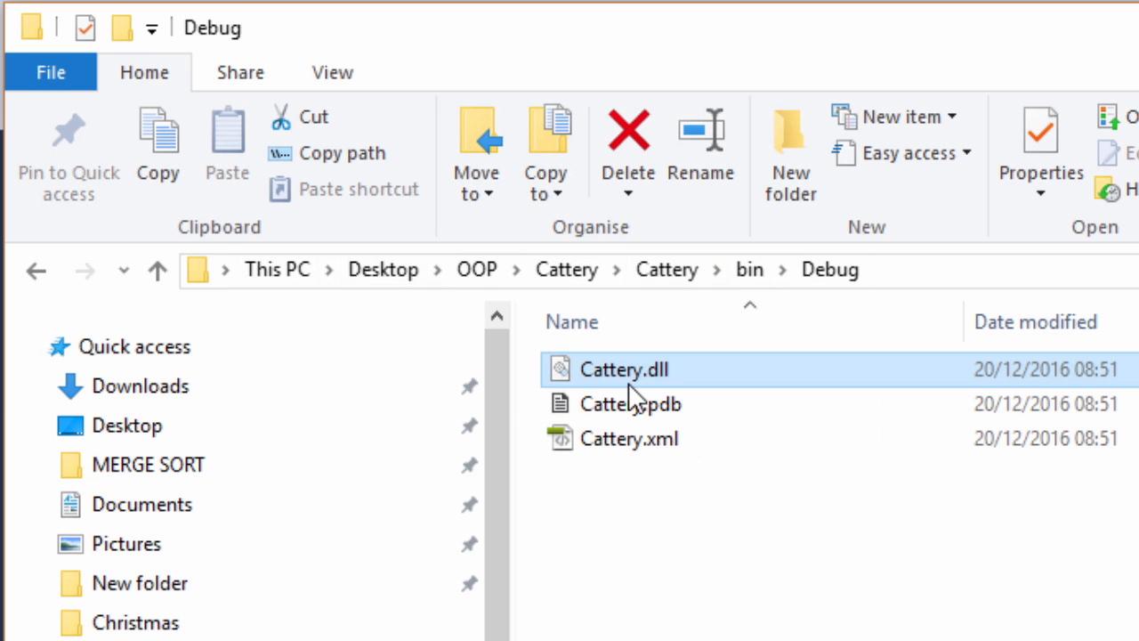
mouse_move(623, 368)
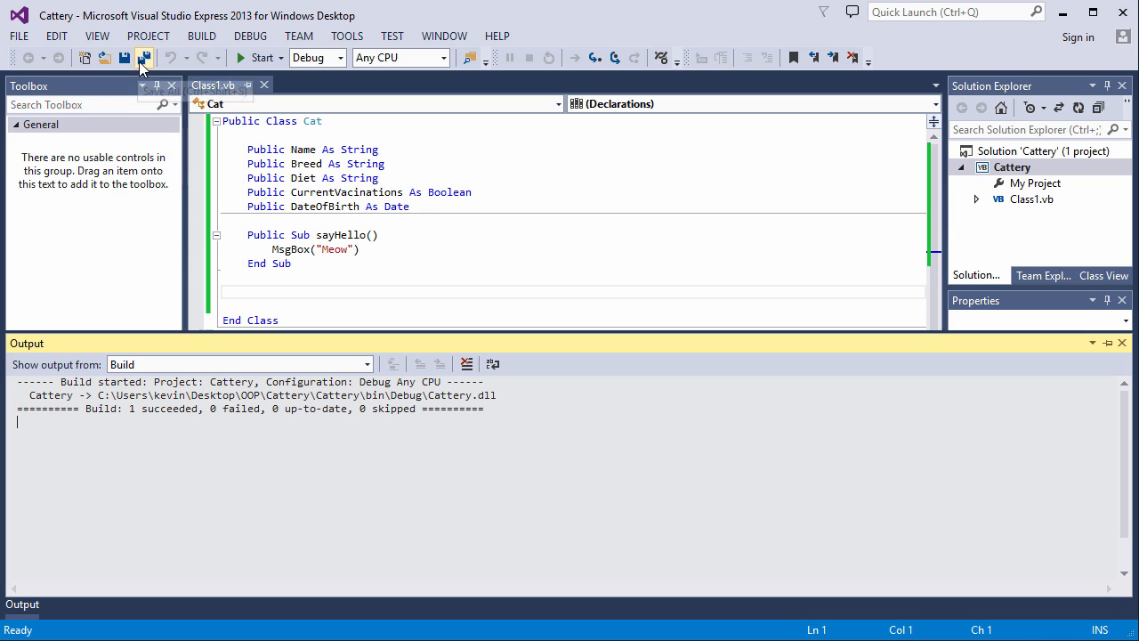
Bring up the New Project dialog again from the File menu
click(18, 36)
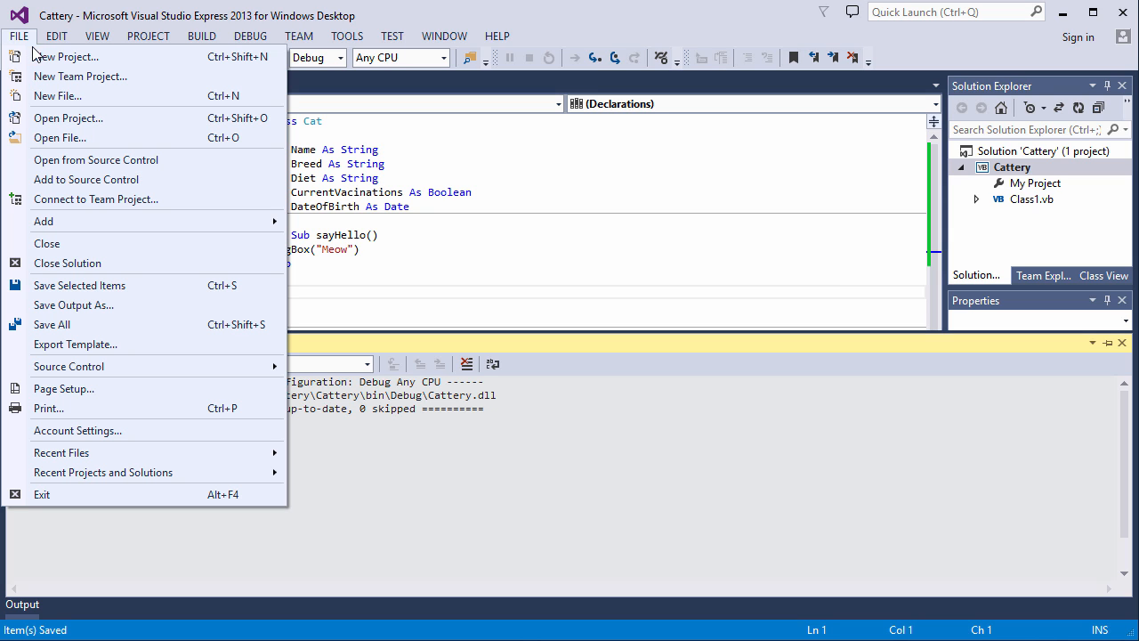
mouse_move(54, 249)
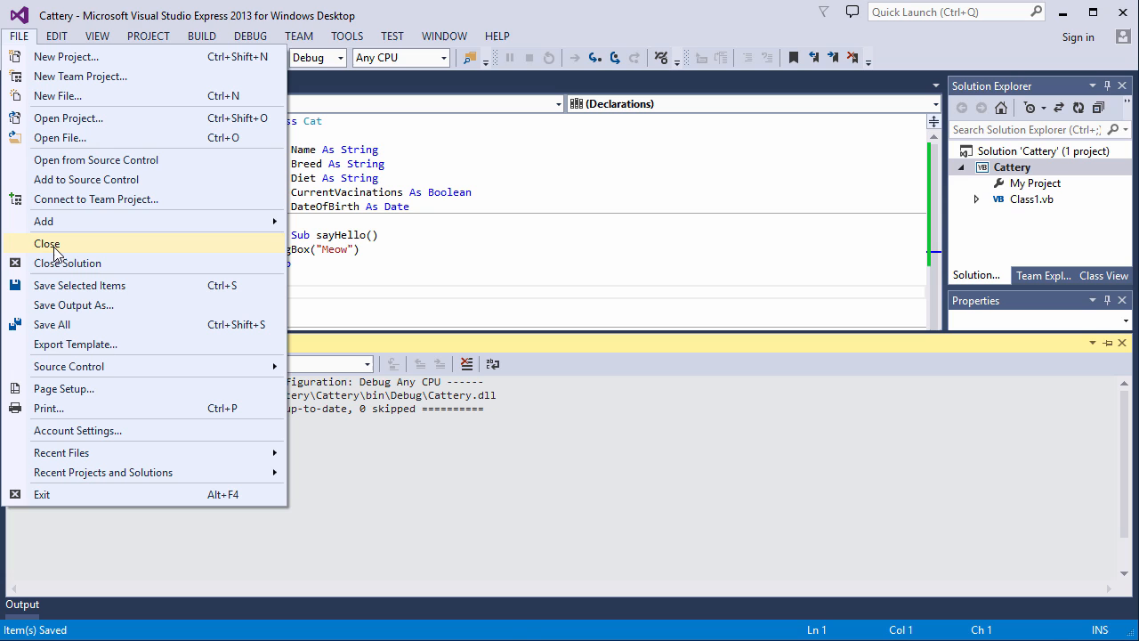
click(47, 242)
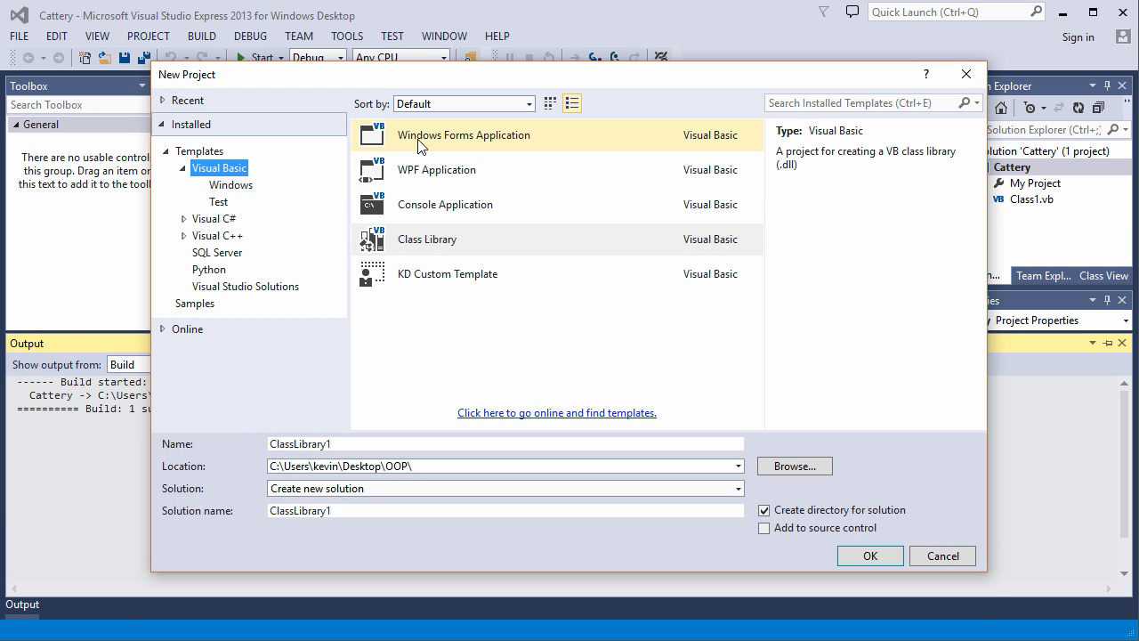
Create a Windows Forms Application project named CatteryApp
click(462, 135)
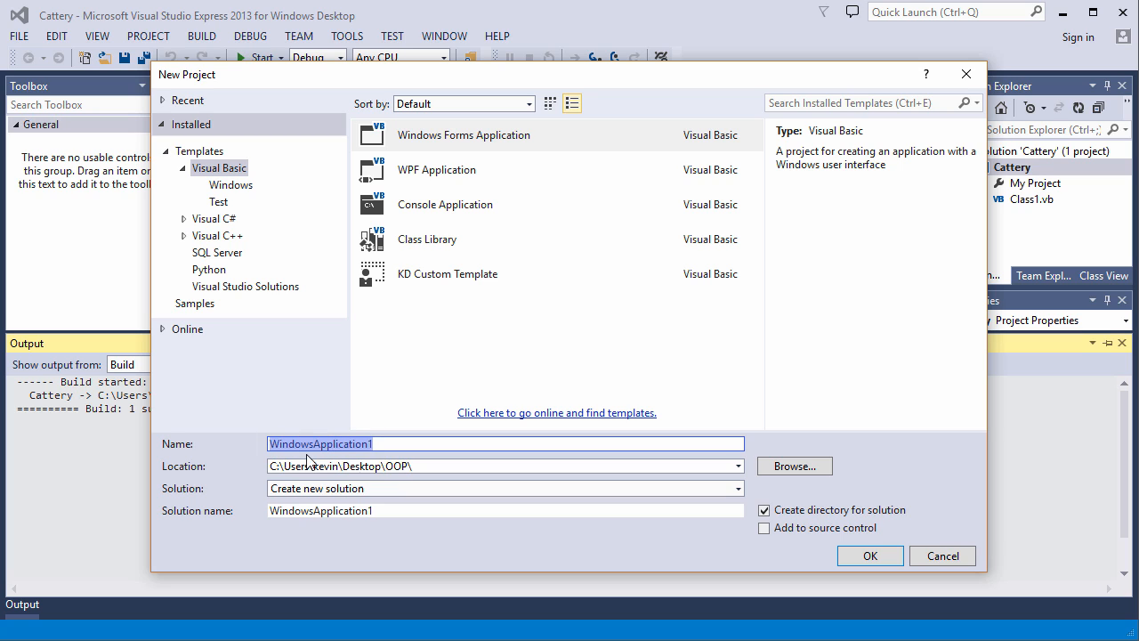
mouse_move(212, 401)
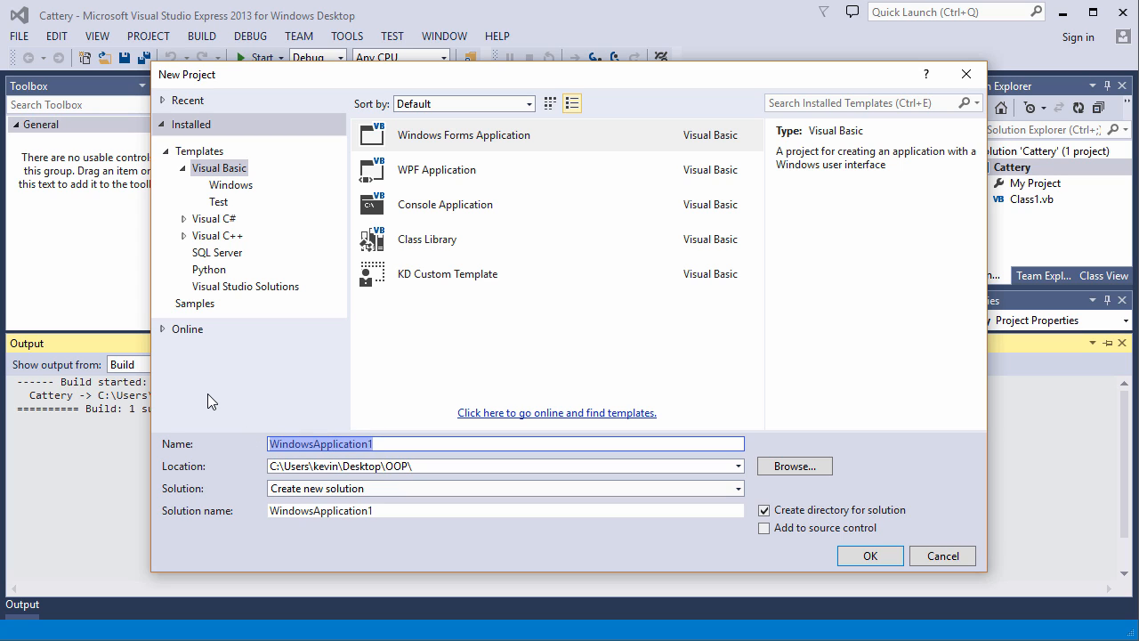
text(CatteryApp)
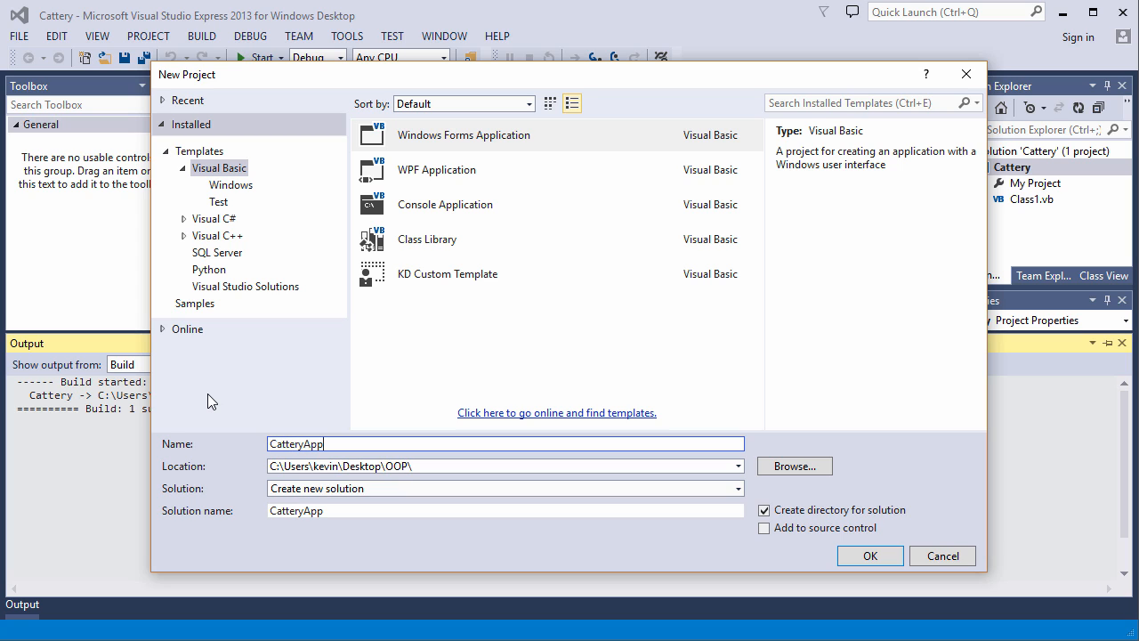
click(502, 466)
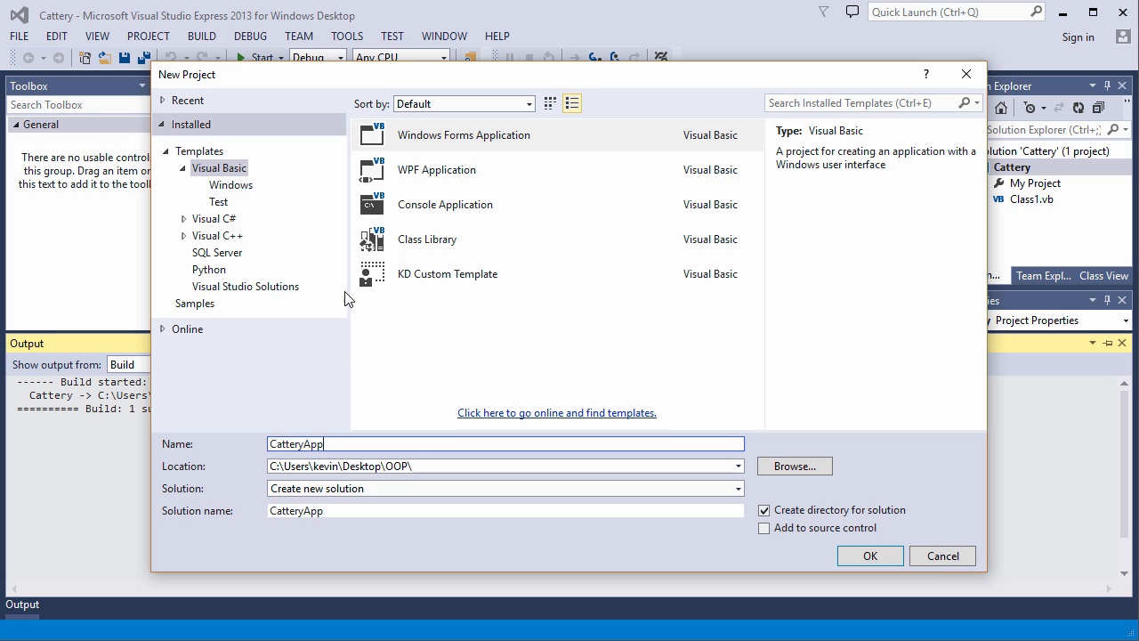
mouse_move(409, 372)
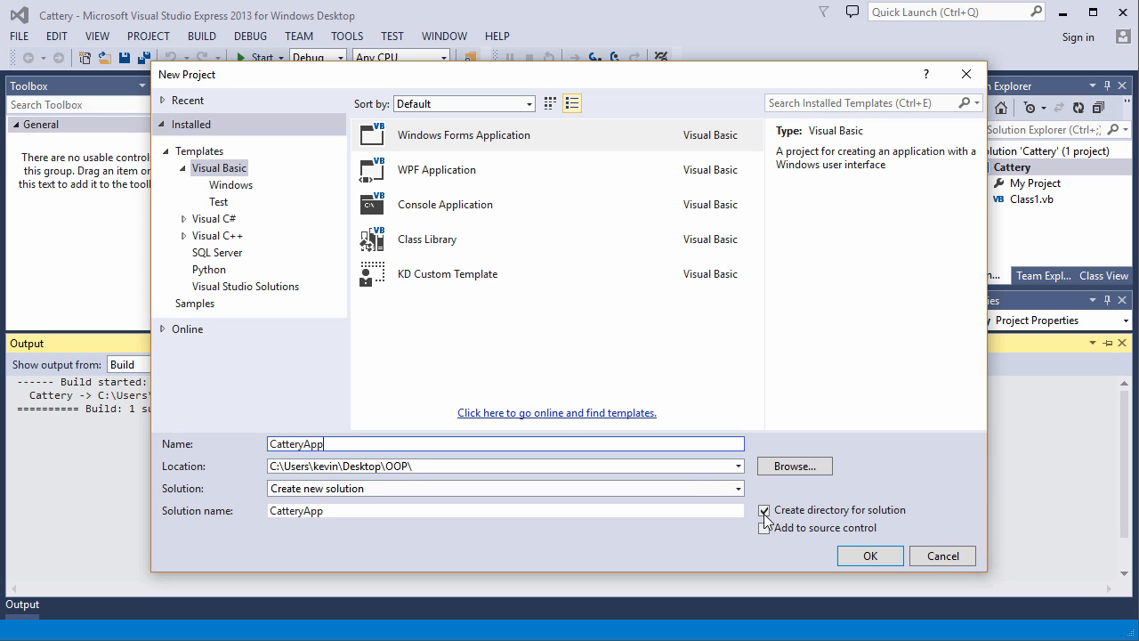
click(868, 555)
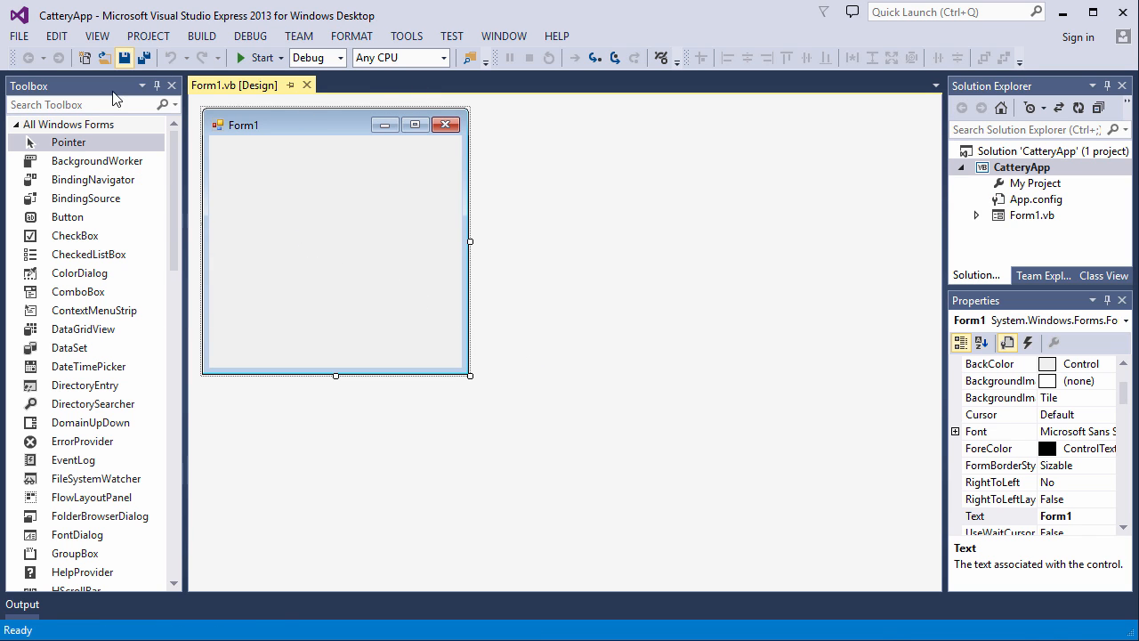
Place a Button on Form1 and open its empty Button1_Click handler
click(67, 217)
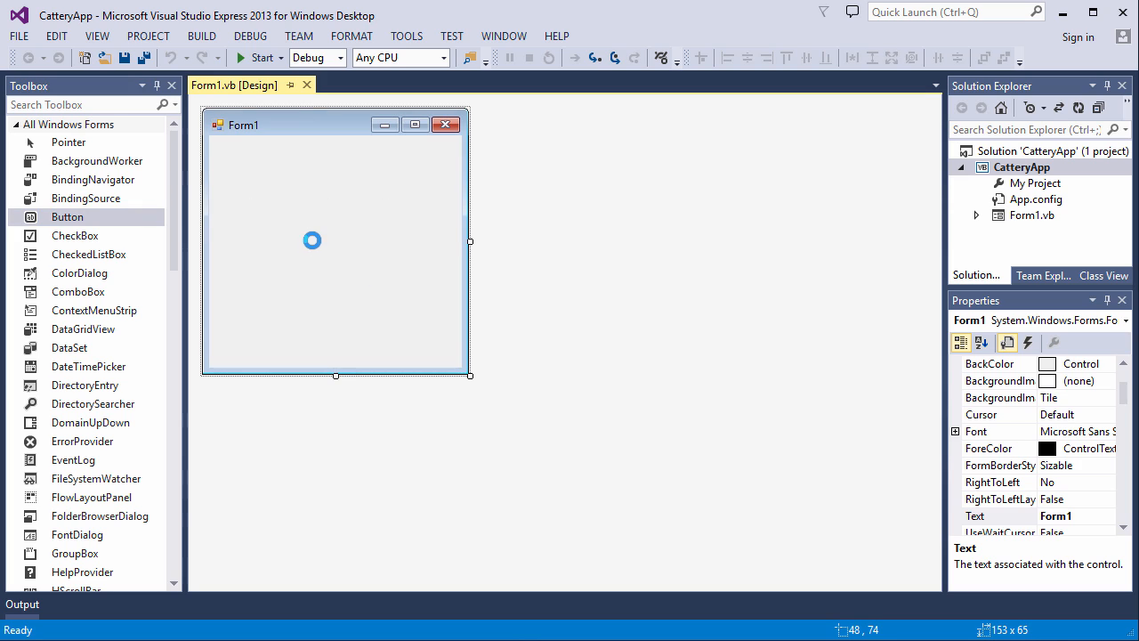
double_click(311, 240)
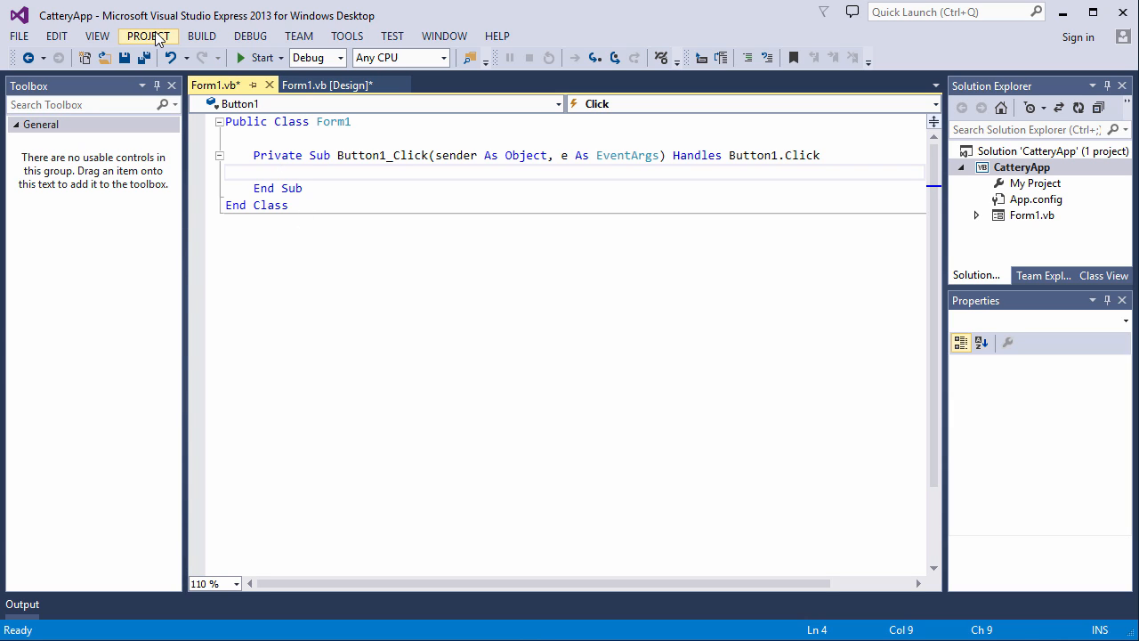
click(147, 35)
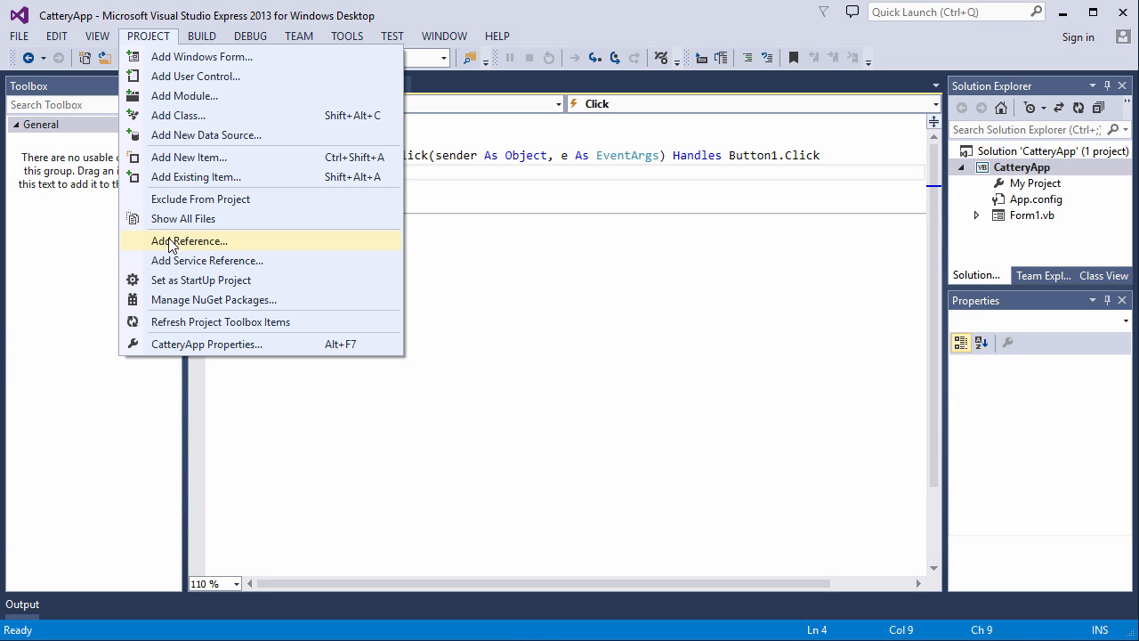
Browse to Cattery\bin\Debug and add Cattery.dll as a reference to CatteryApp
click(188, 240)
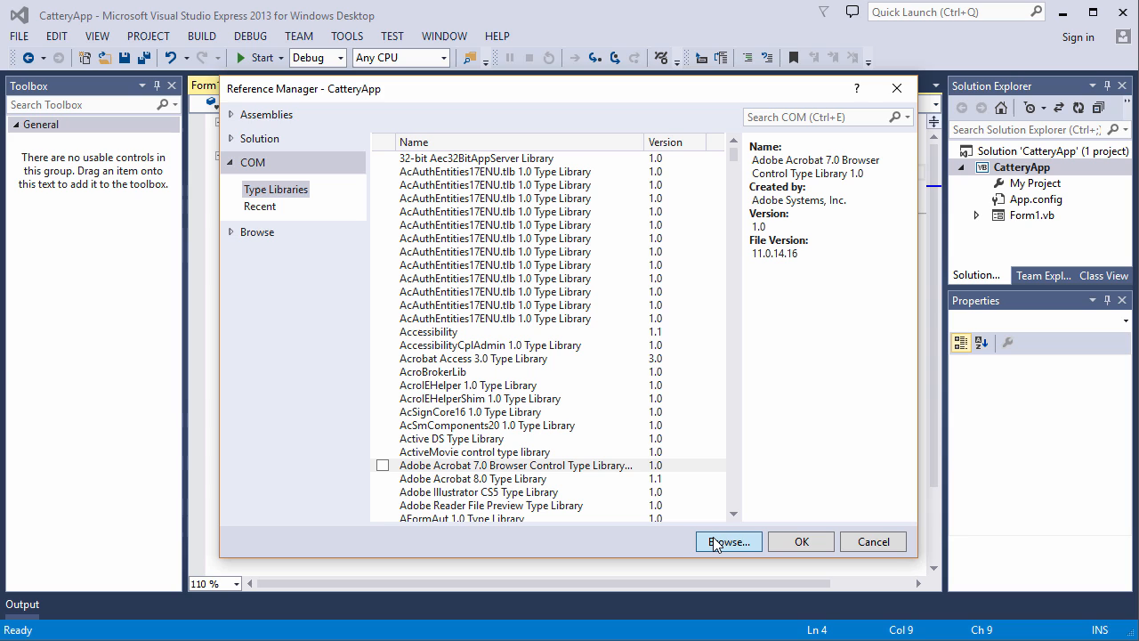
click(728, 541)
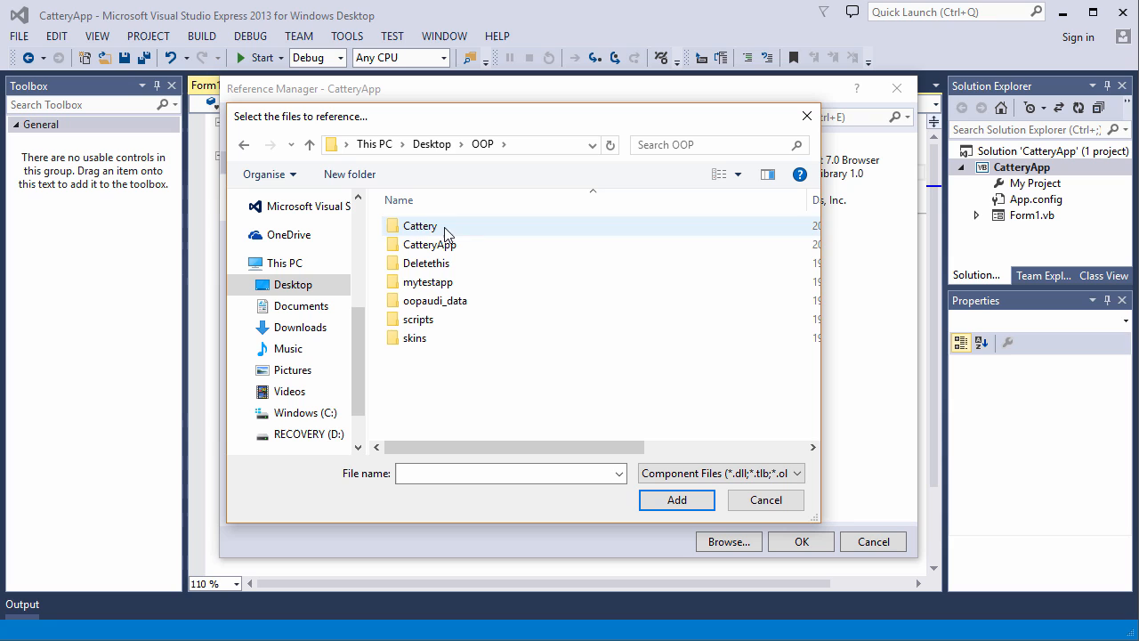
double_click(420, 224)
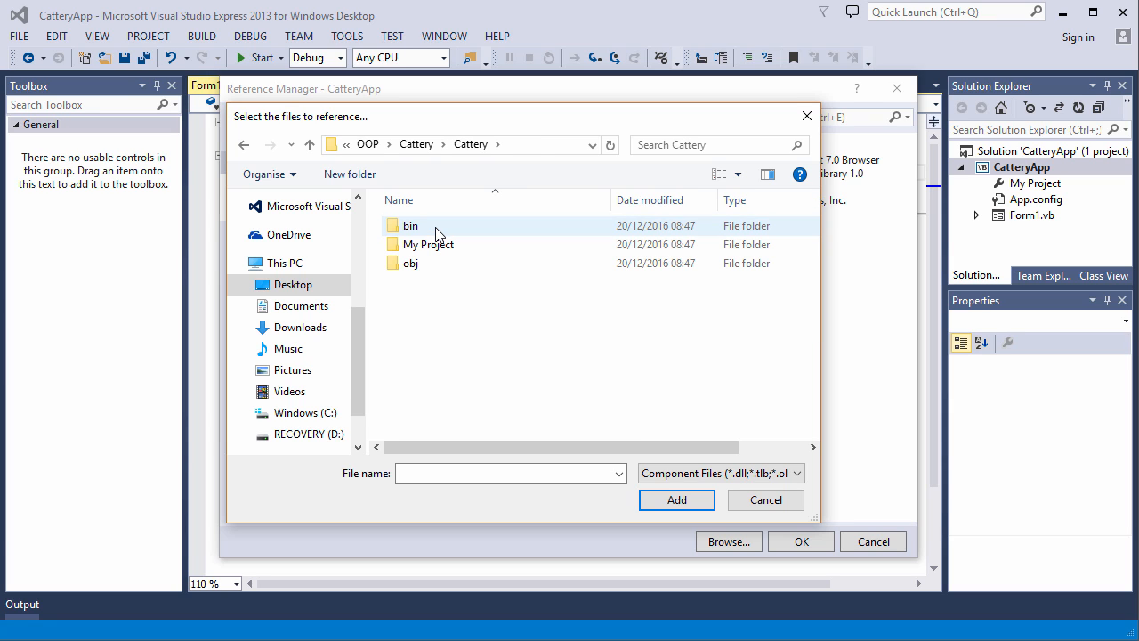
double_click(409, 225)
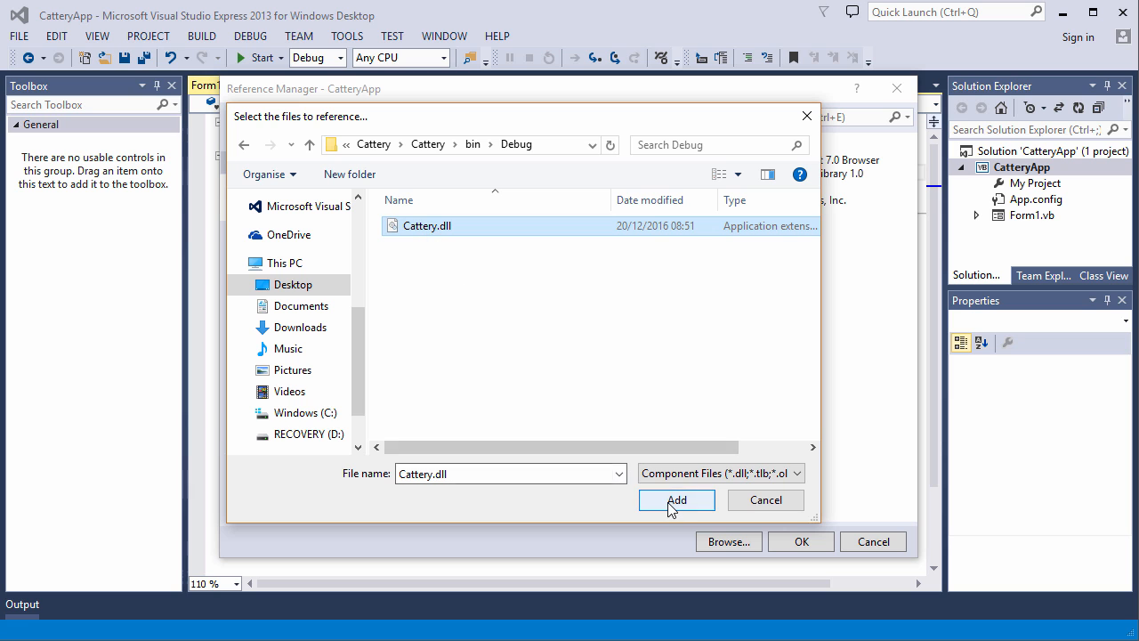
click(676, 498)
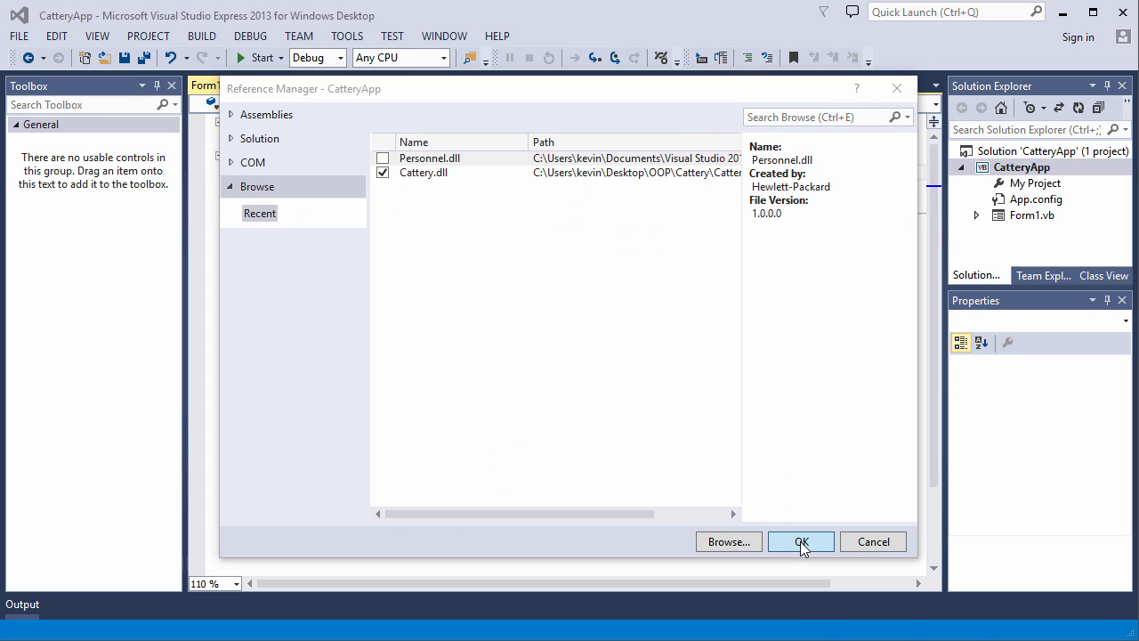
click(801, 541)
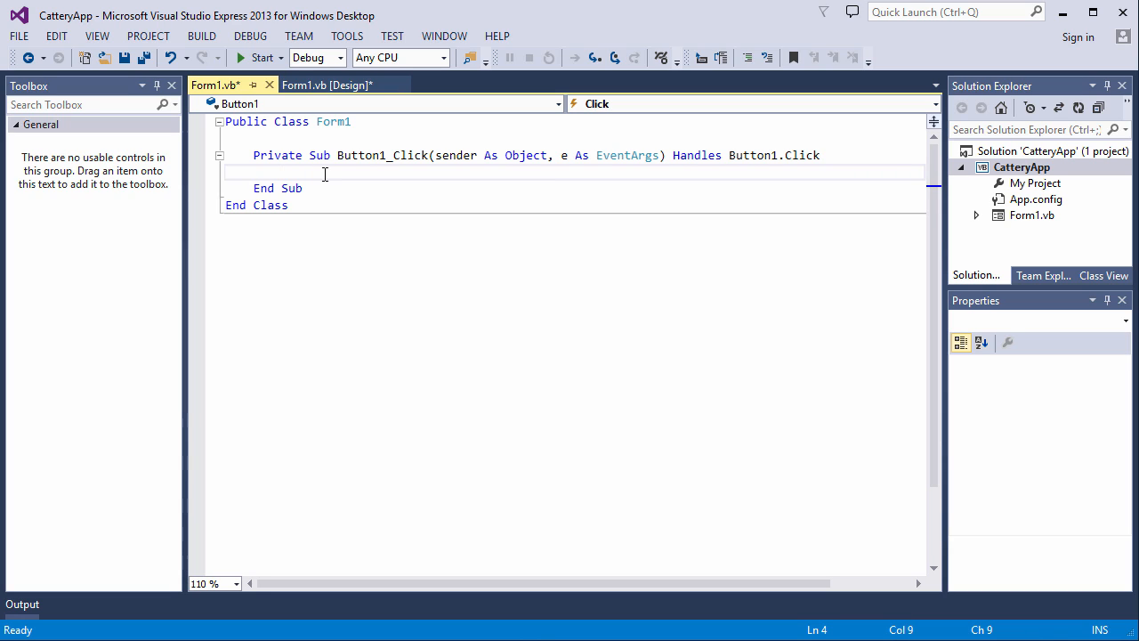
Declare Dim c1 As New Cattery.Cat in Button1_Click via IntelliSense and begin accessing c1's members
click(281, 170)
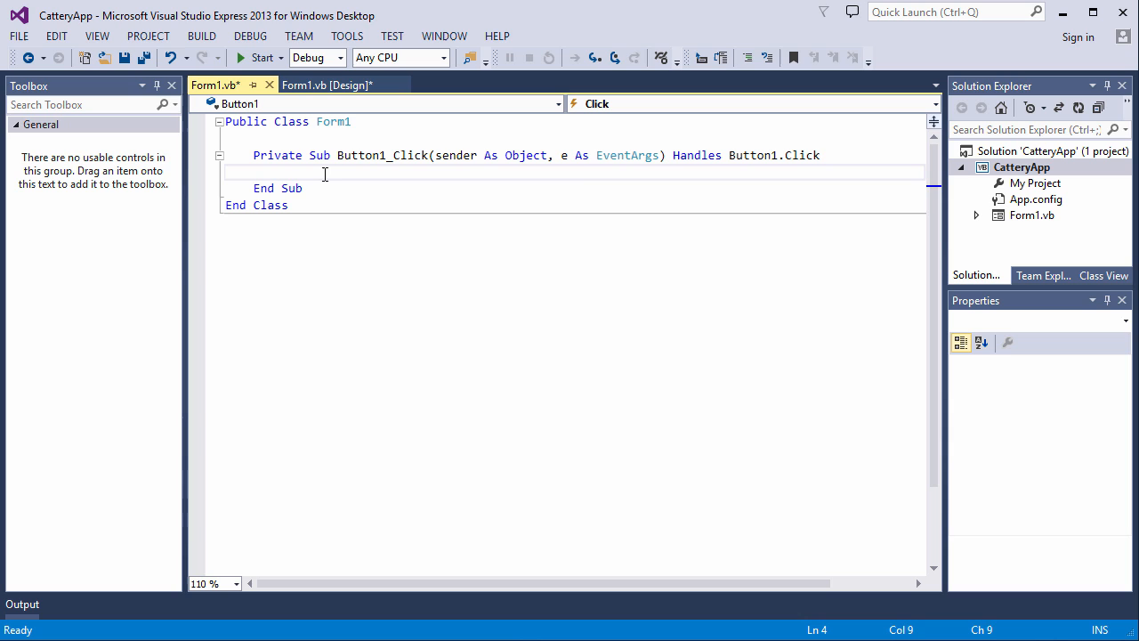
text(Dim c1 As New ca)
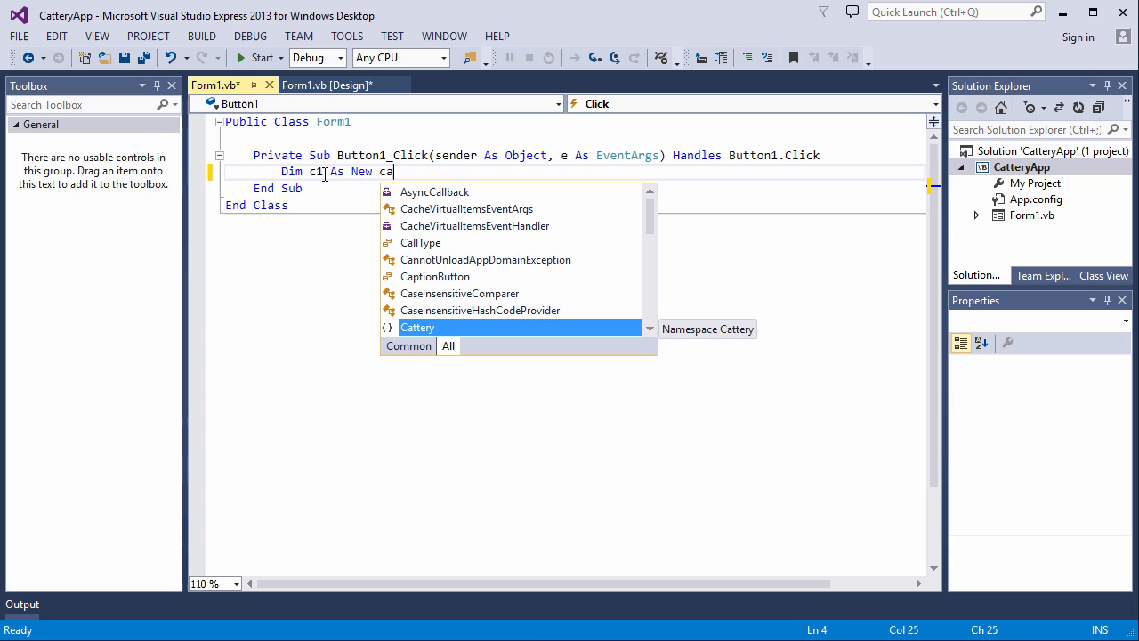
text(ttery)
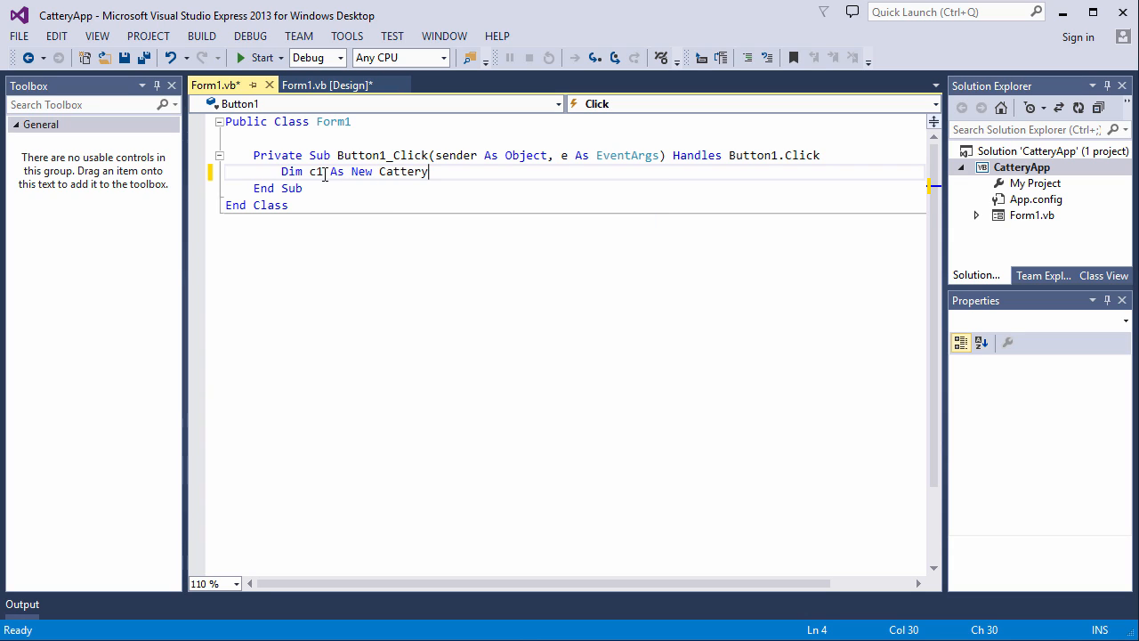
text(.)
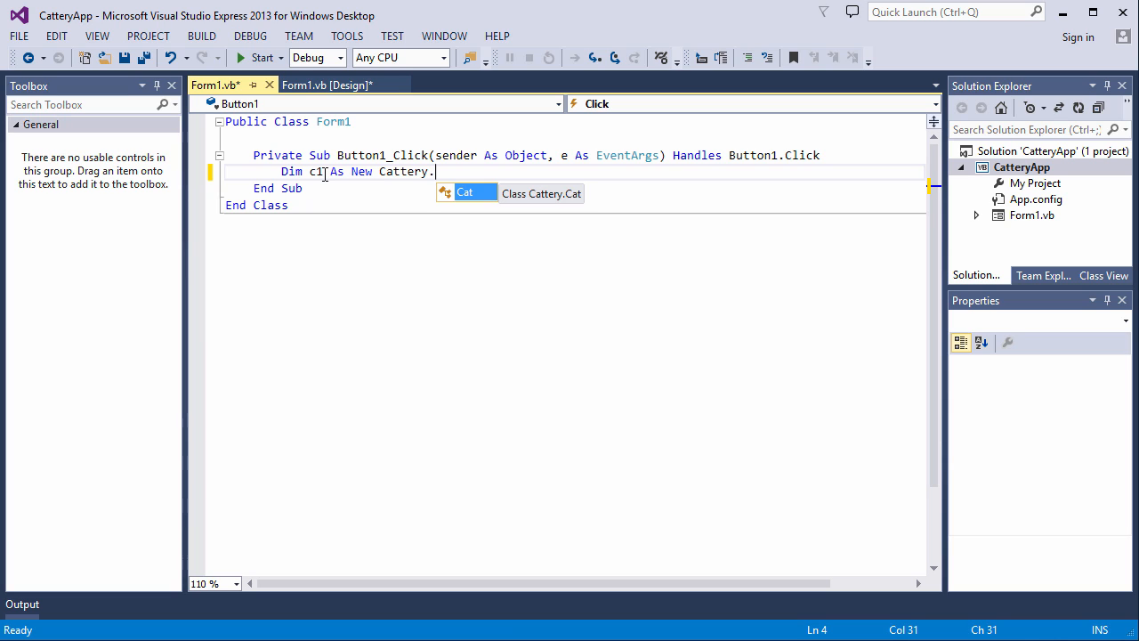
key(enter)
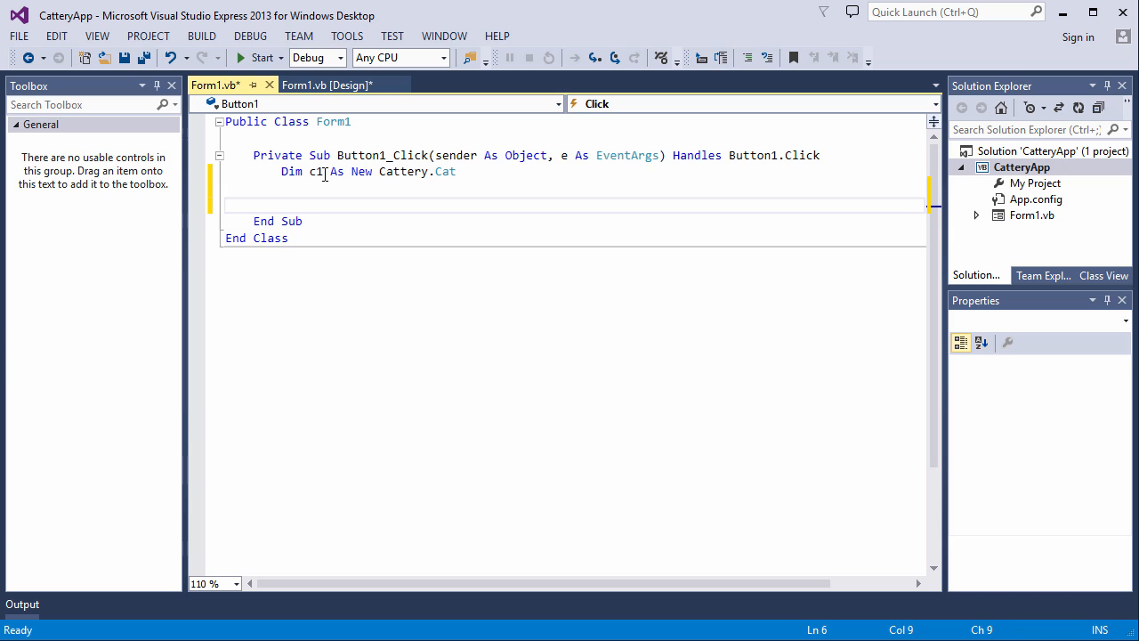
text(c1.Name = "Fluffy)
text(c1.sayHello())
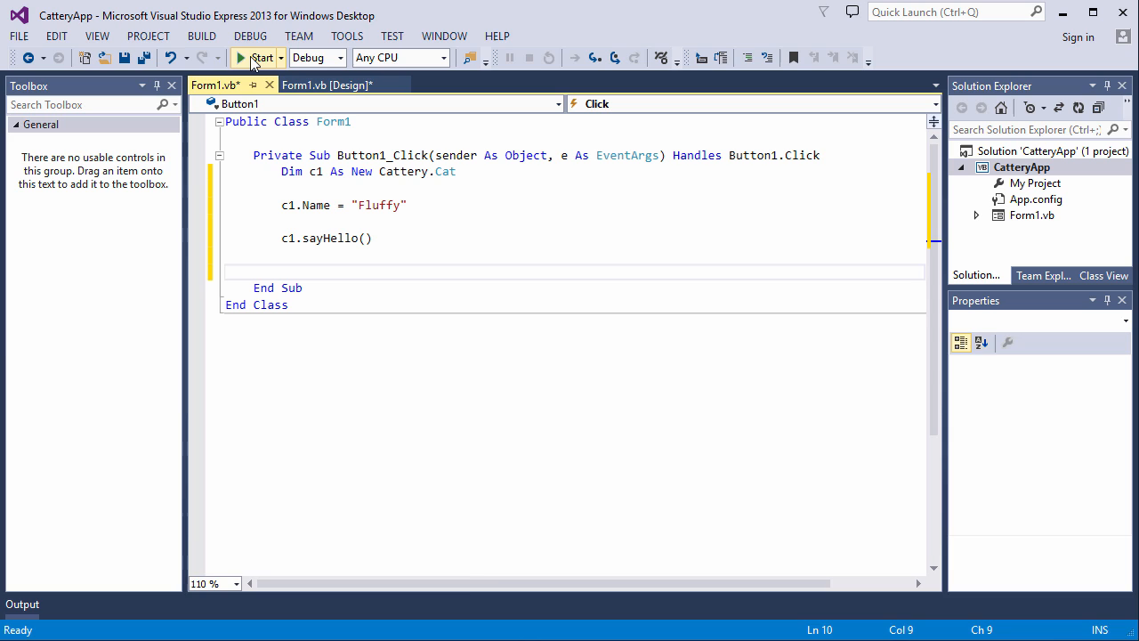
click(260, 57)
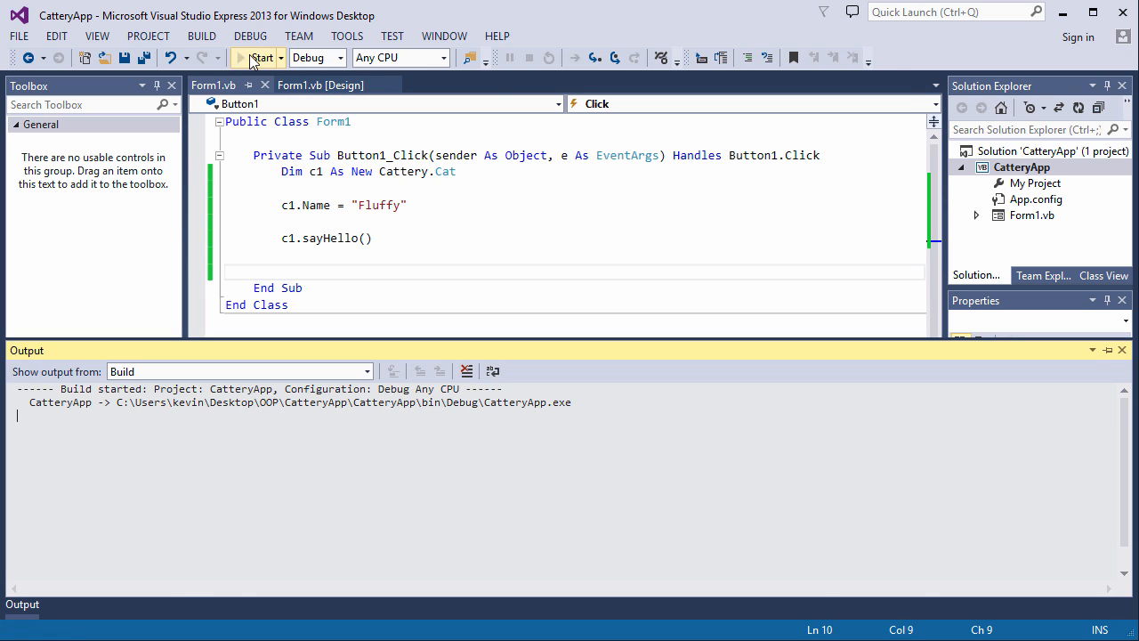
click(260, 57)
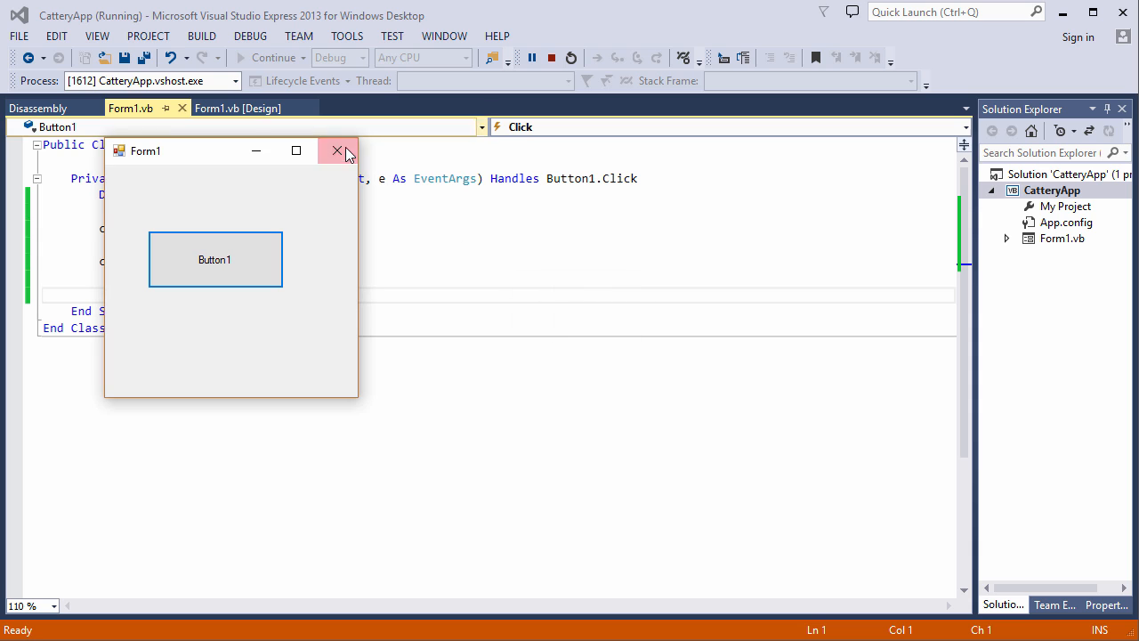
click(338, 150)
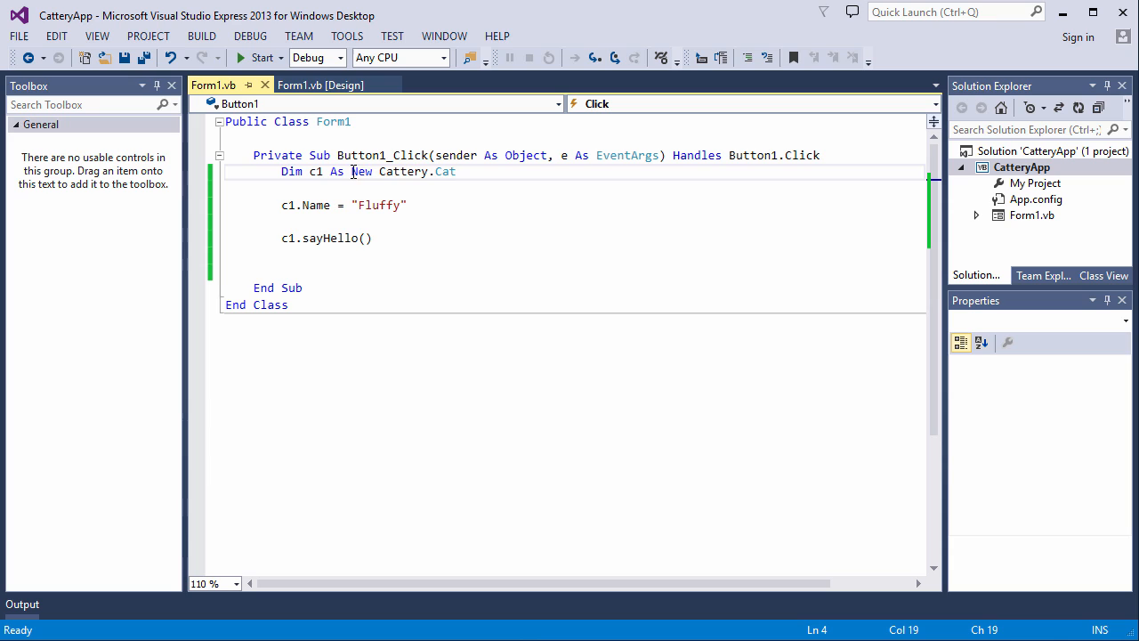
Add Imports Cattery to Form1.vb, declare c2 As New Cat, then move into the Cat class below sayHello
drag(350, 171, 456, 170)
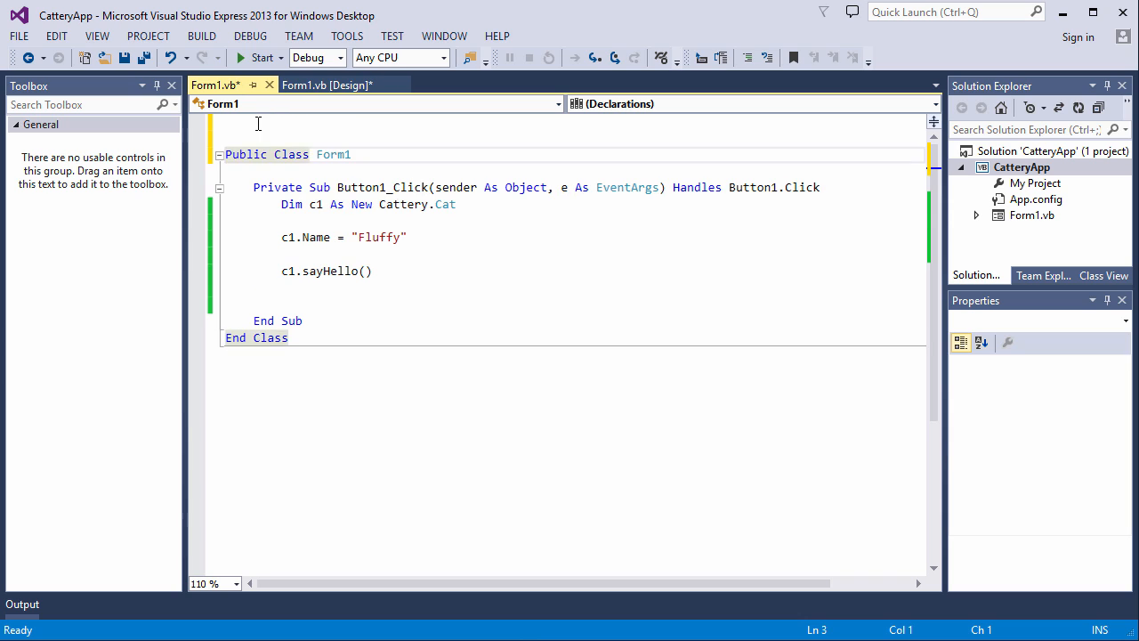
text(impo)
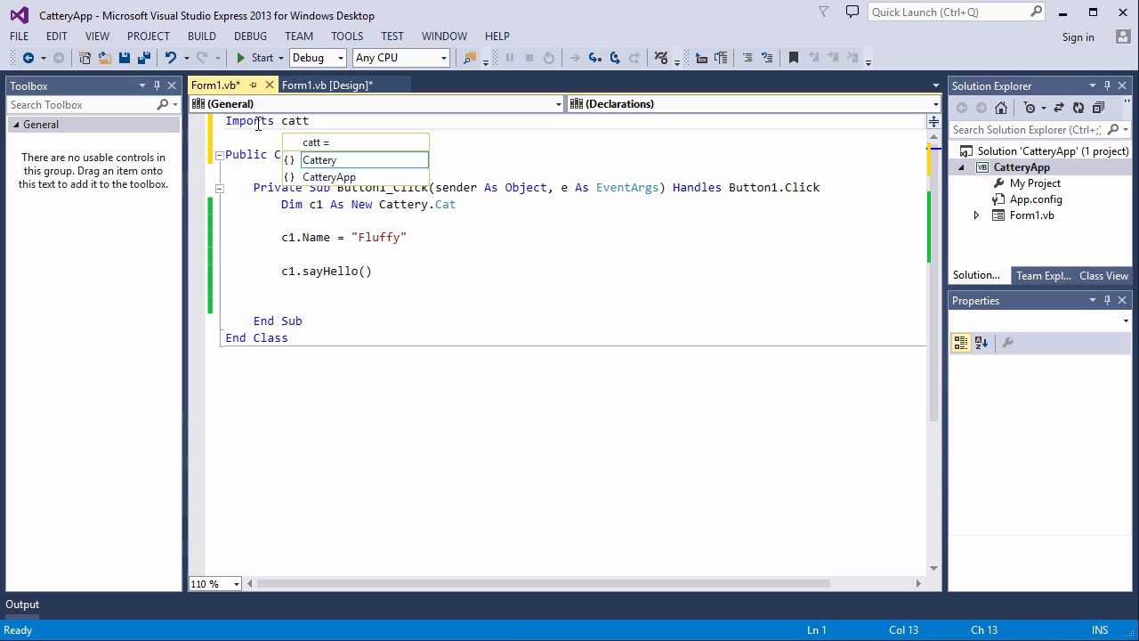
text(Cattery)
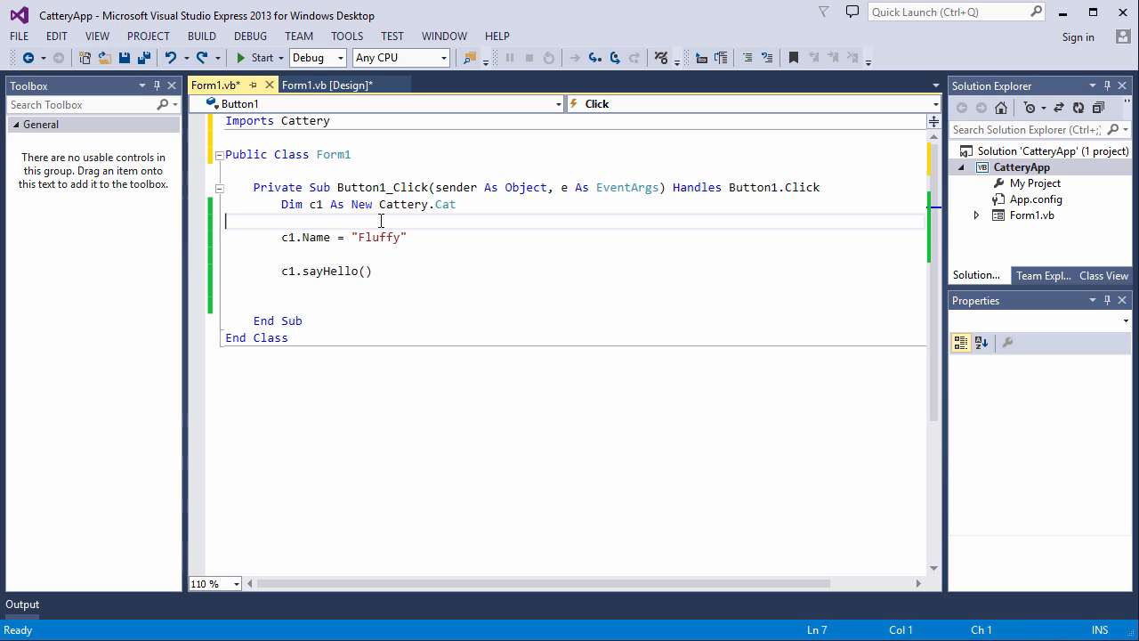
mouse_move(402, 203)
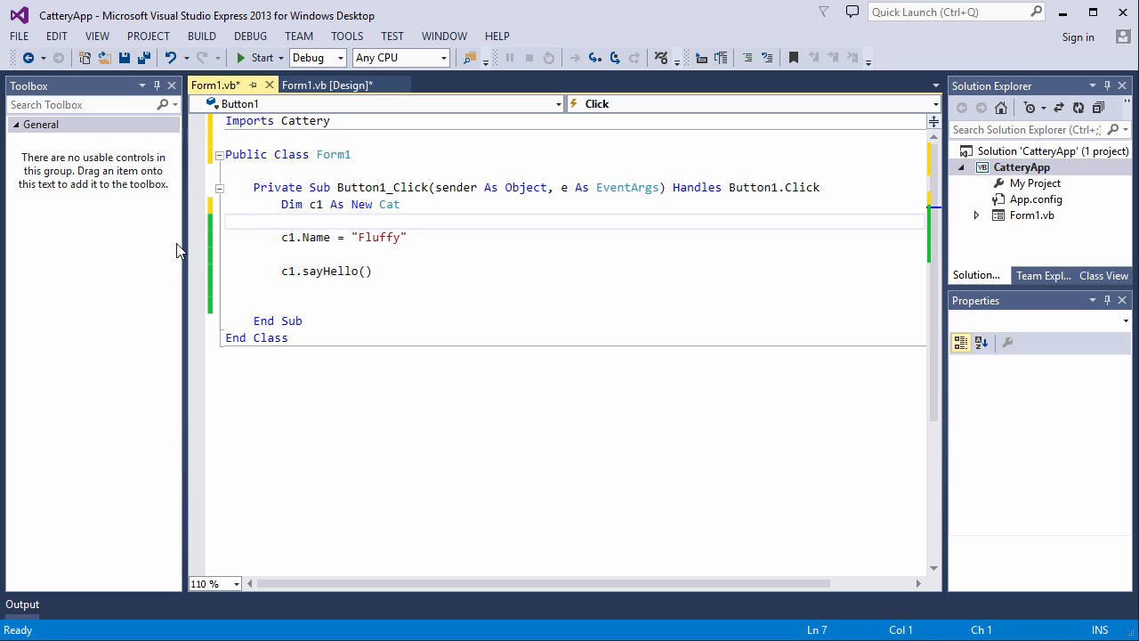
text(Dim c2 As New cat)
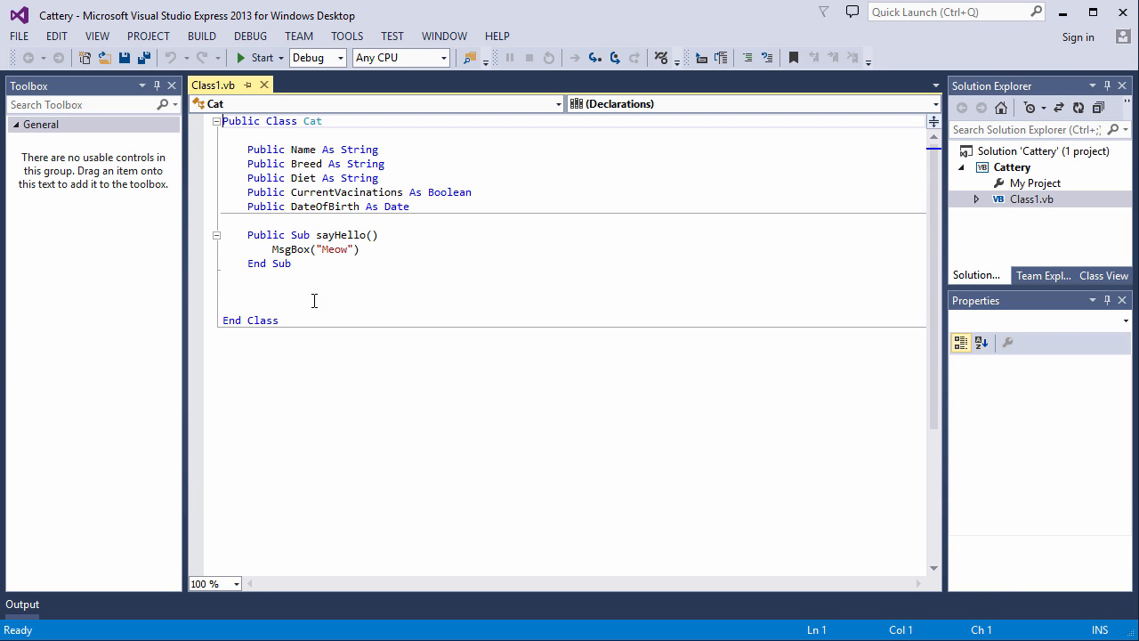
click(258, 292)
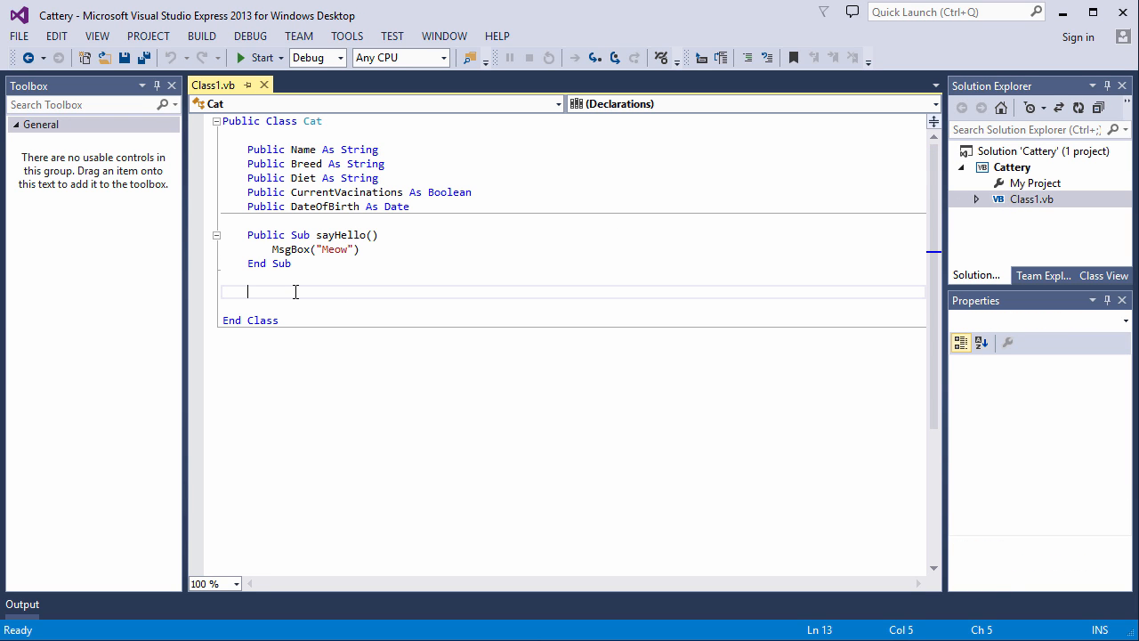